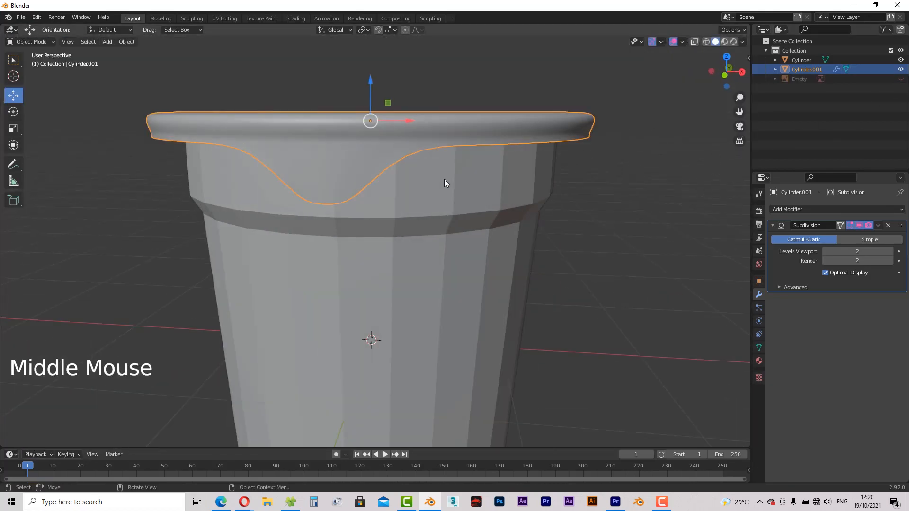
- Orbit around the finished yogurt cup to preview it before starting over
drag(446, 183, 493, 177)
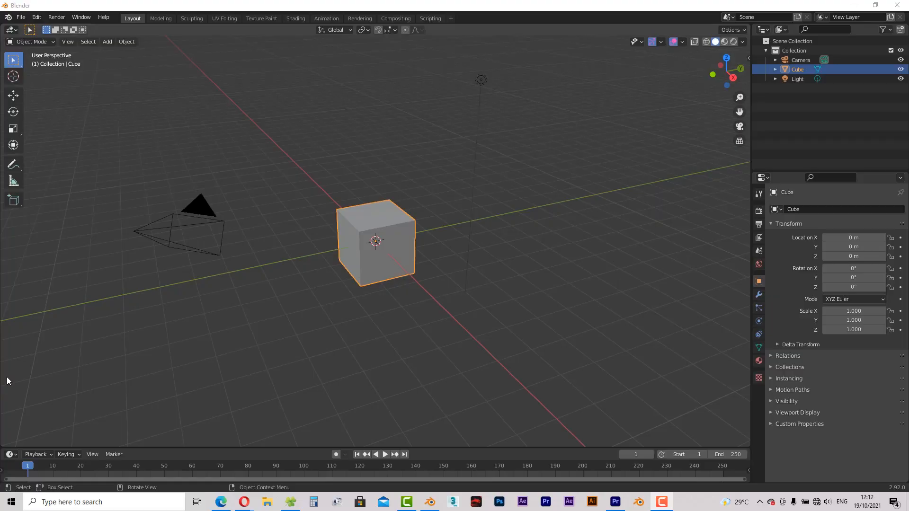
mouse_move(262, 351)
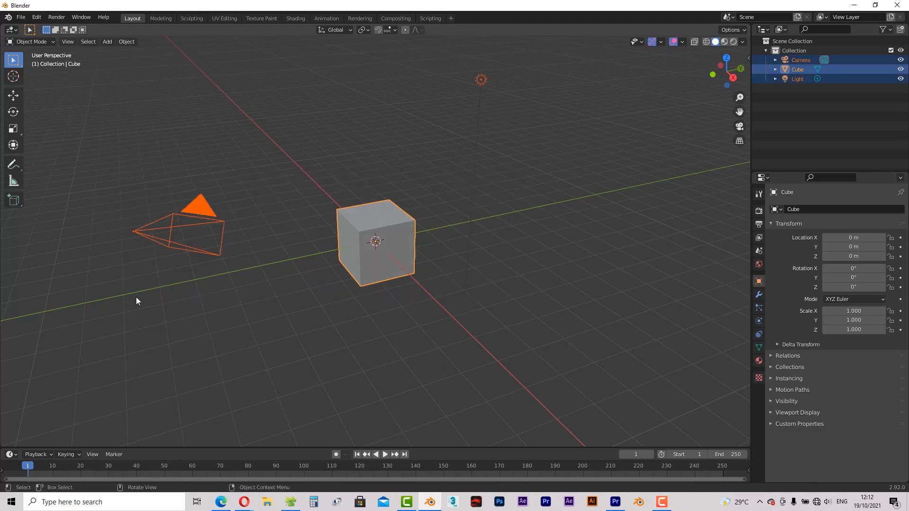
mouse_move(161, 298)
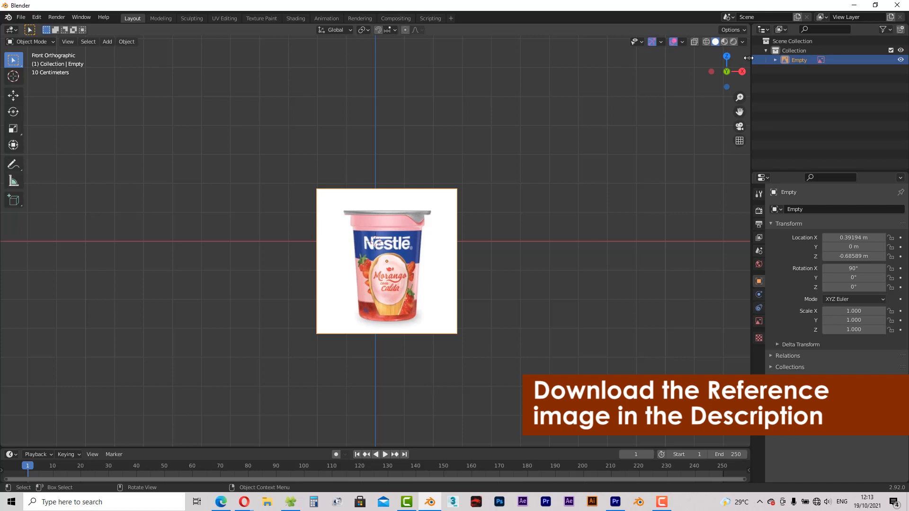
- Enable the Screencast Keys on-screen keystroke display from the sidebar and dismiss the security notice
click(746, 131)
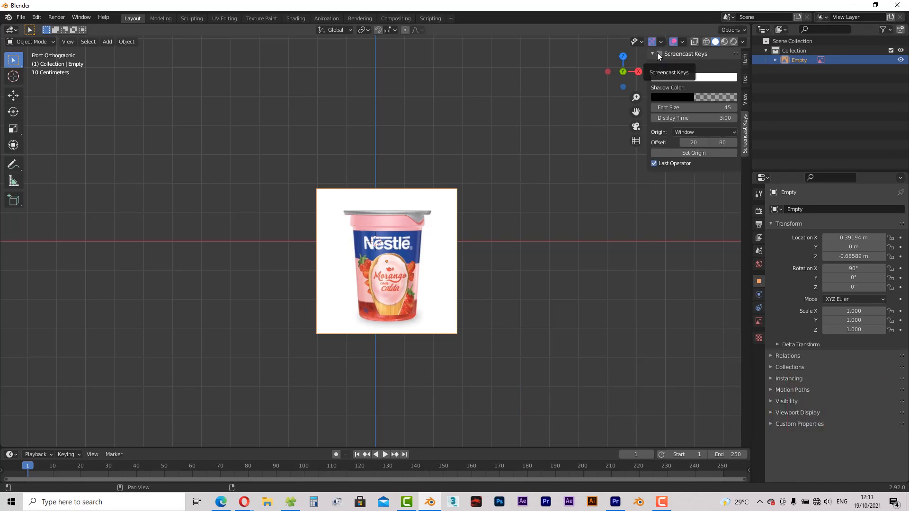
click(660, 53)
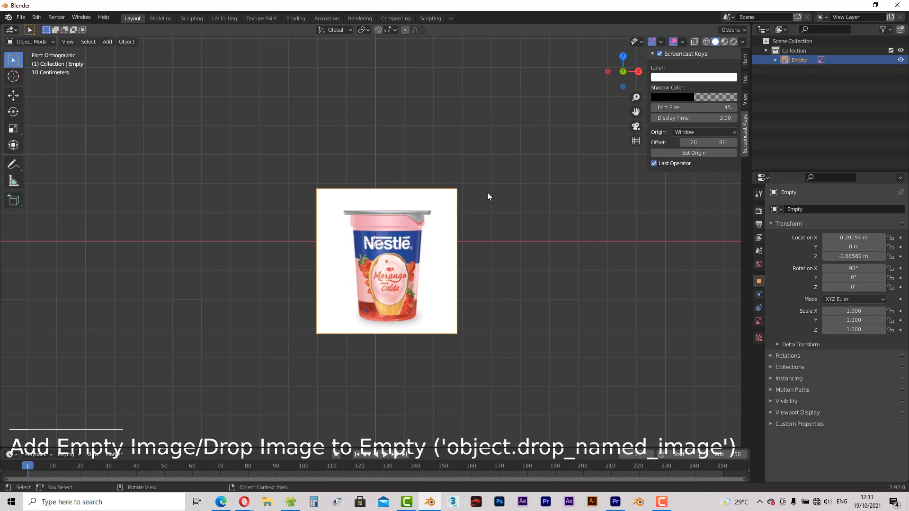
click(409, 236)
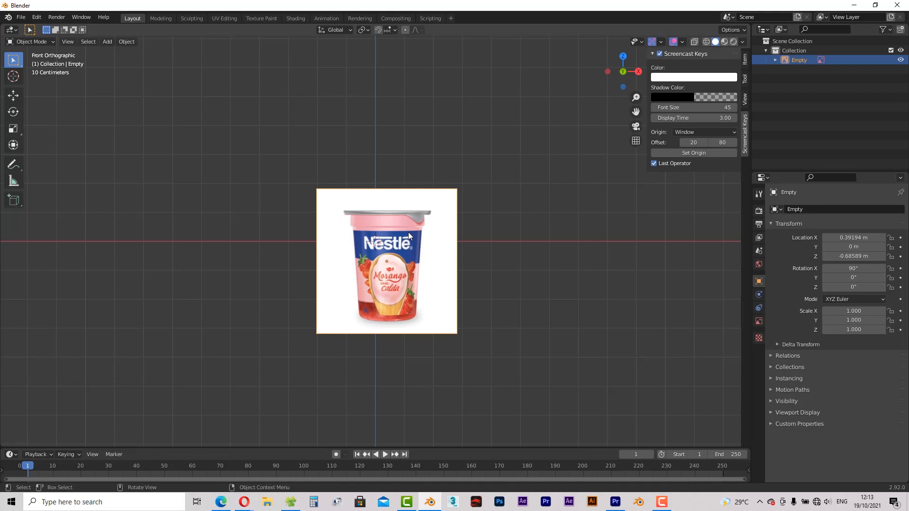
click(407, 246)
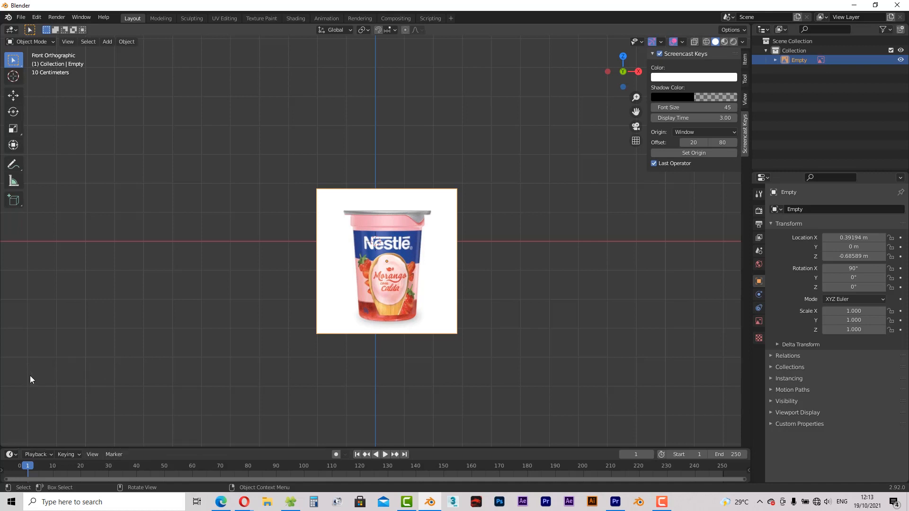
click(398, 262)
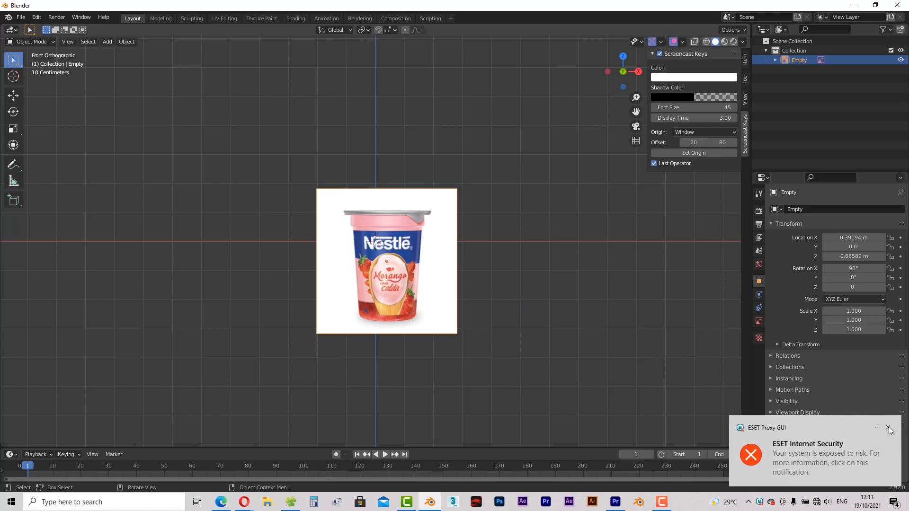
click(889, 429)
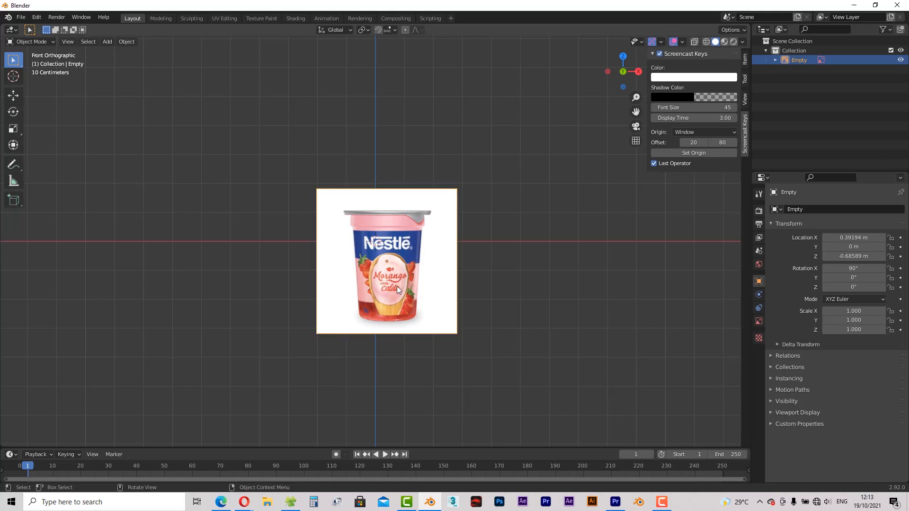
mouse_move(405, 269)
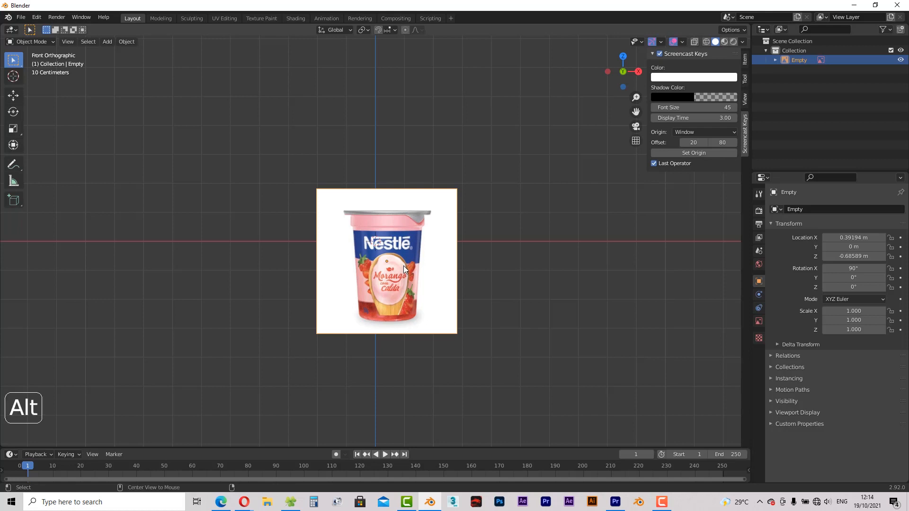
- Clear the reference image's location so it sits at the world origin (Alt+G)
key(alt+g)
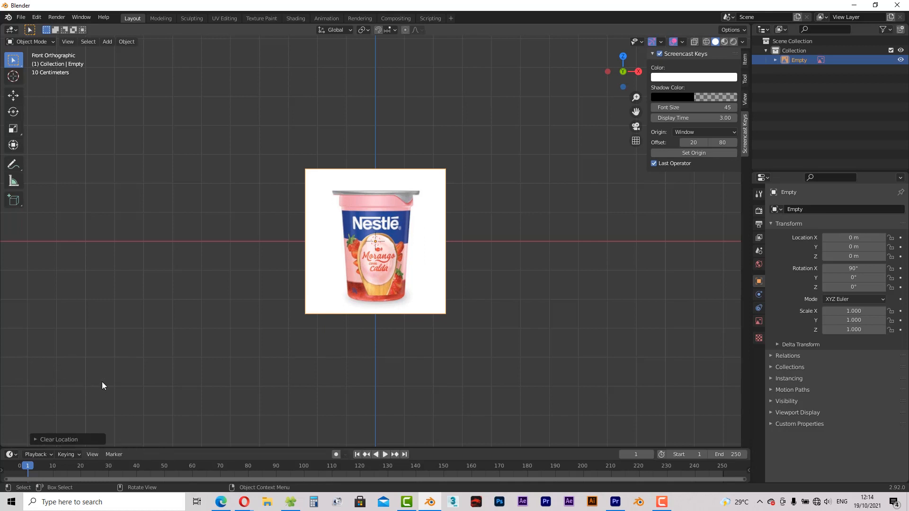
mouse_move(605, 288)
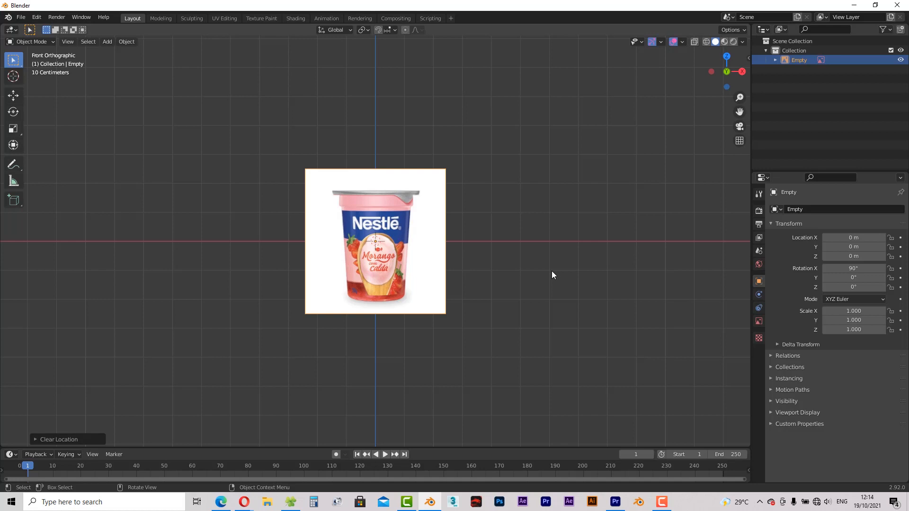
- Add a cylinder mesh with 26 vertices over the reference and enter Edit Mode
key(shift+a)
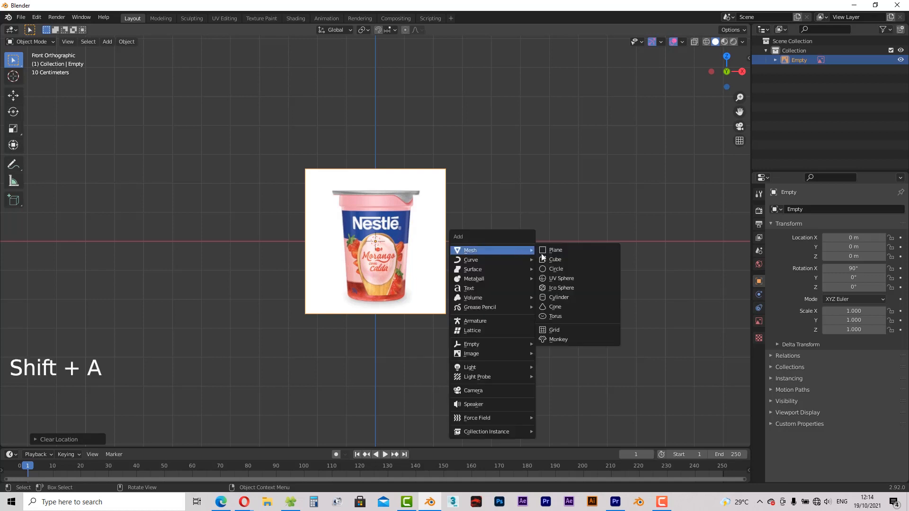
click(559, 296)
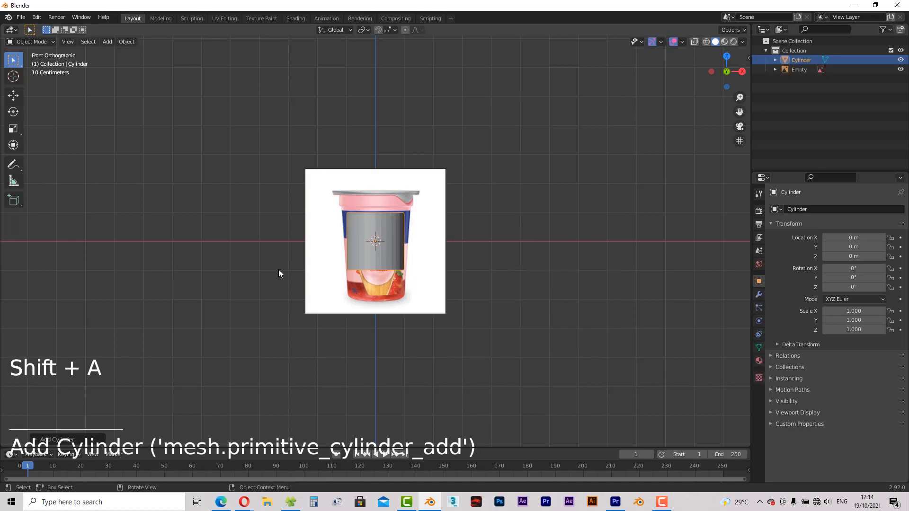
click(56, 311)
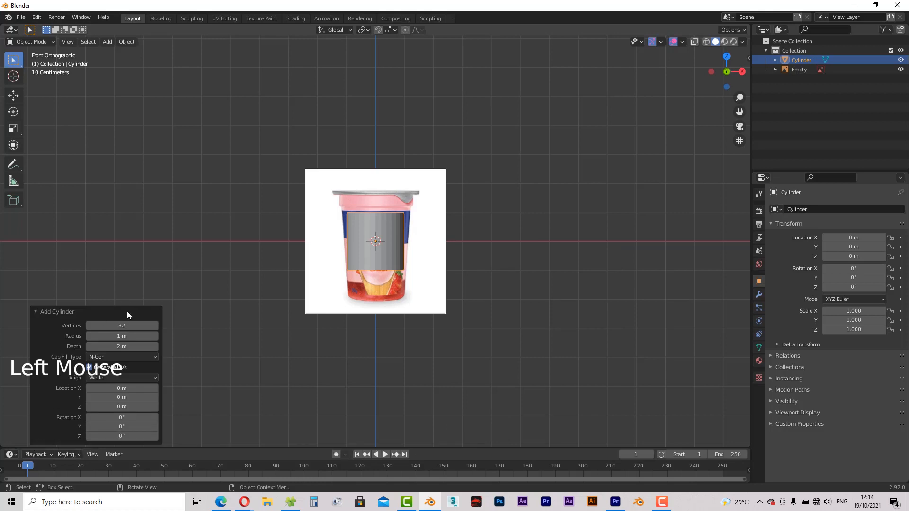
click(122, 325)
text(26)
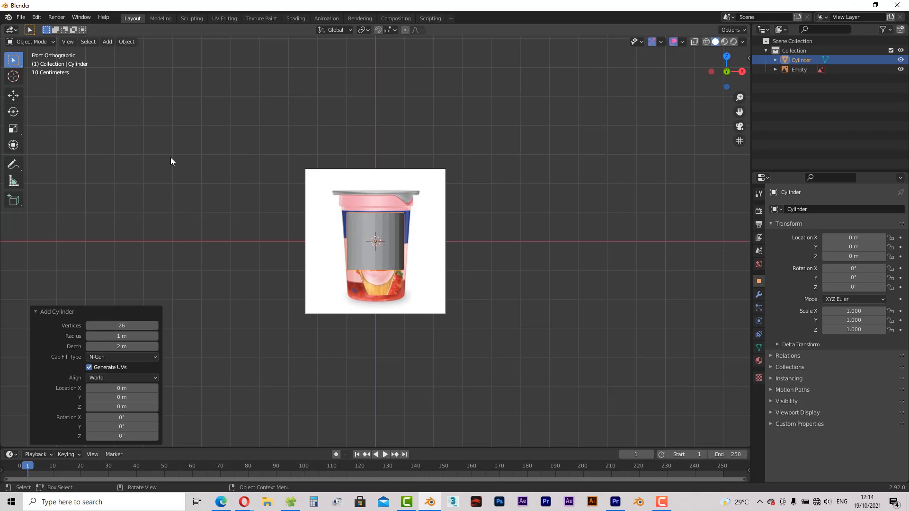
key(Tab)
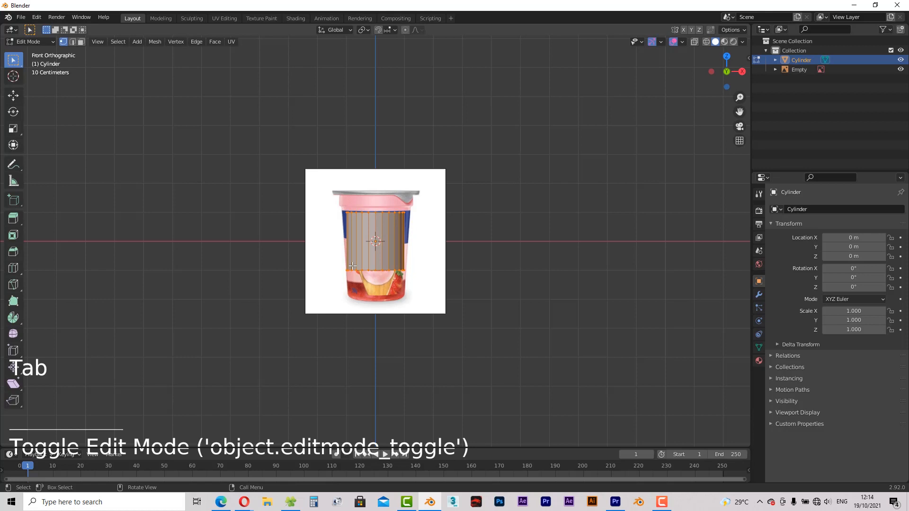
- Fit the bottom and top rings to the cup's tapered outline and add an edge loop below the rim band
key(alt+z)
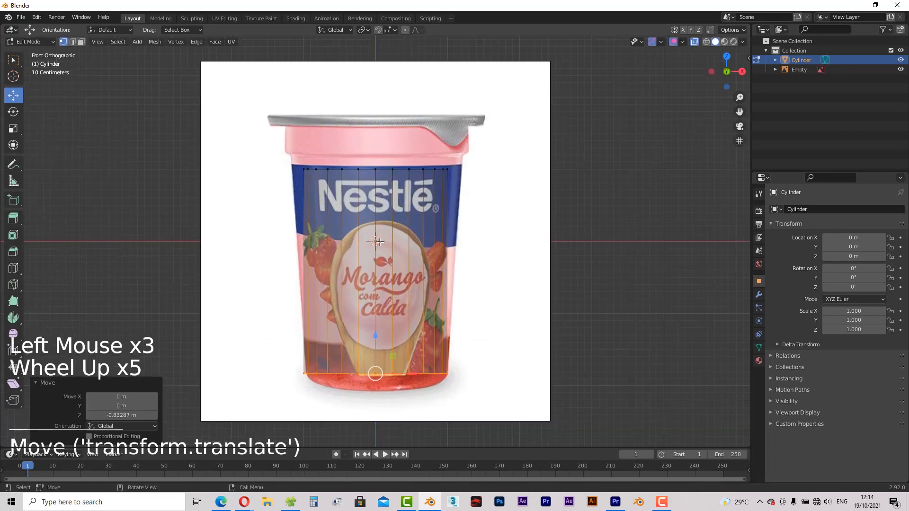
drag(376, 232, 459, 232)
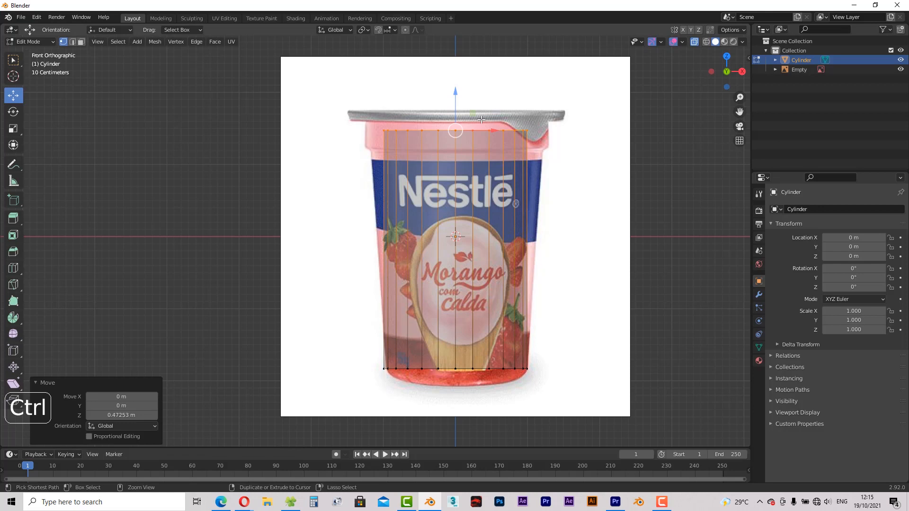
key(ctrl+r)
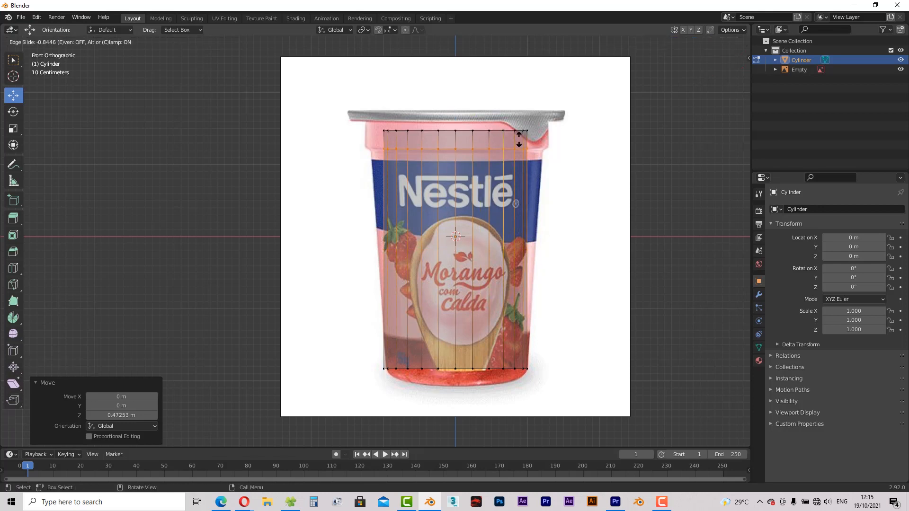
key(ctrl+r)
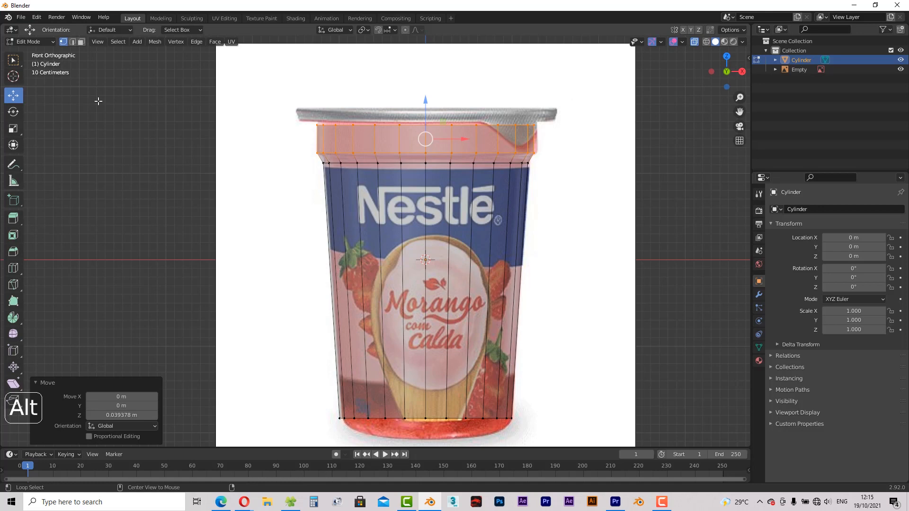
- Delete the cylinder's top face so the cup opens at the top
key(alt+z)
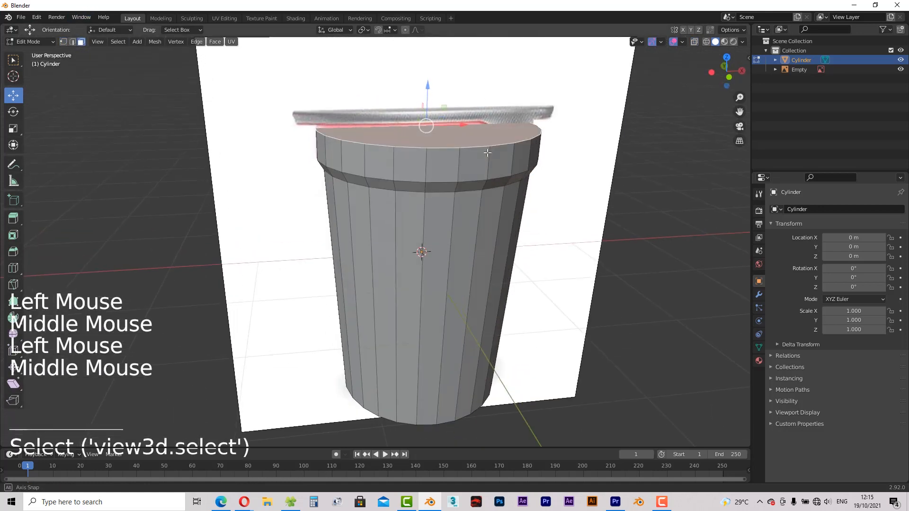
key(x)
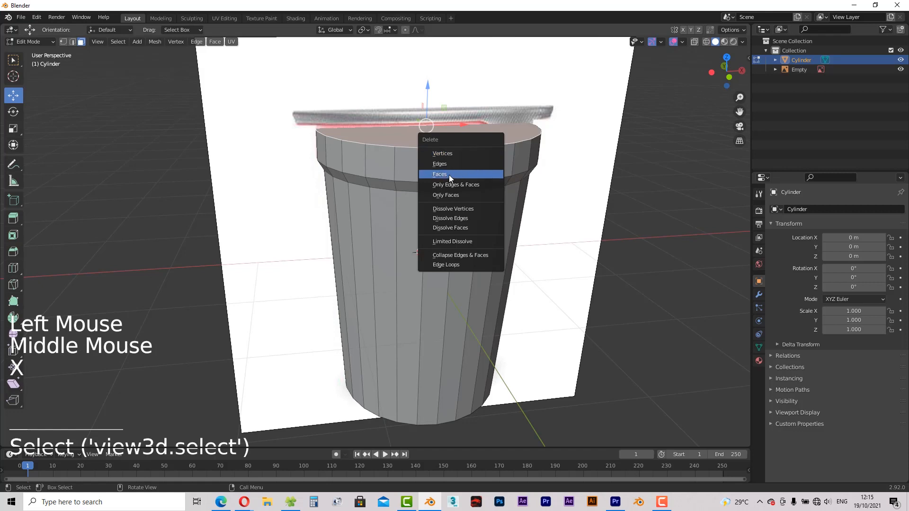
click(439, 174)
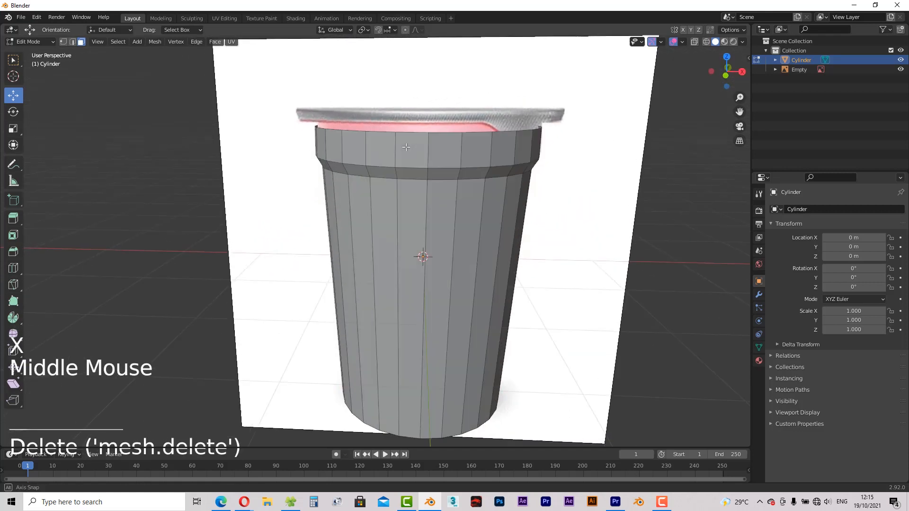
- In see-through front view, select the cup's bottom edge loop for bevelling
key(KP_1)
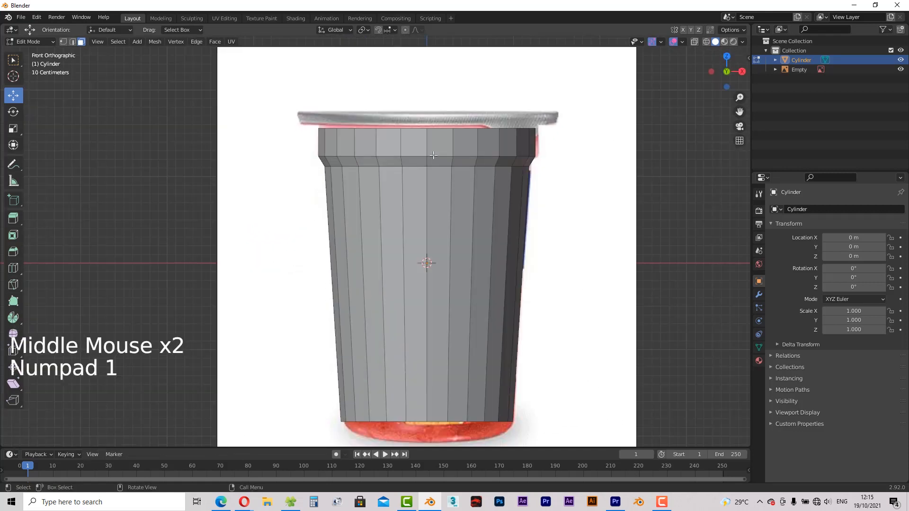
key(alt+z)
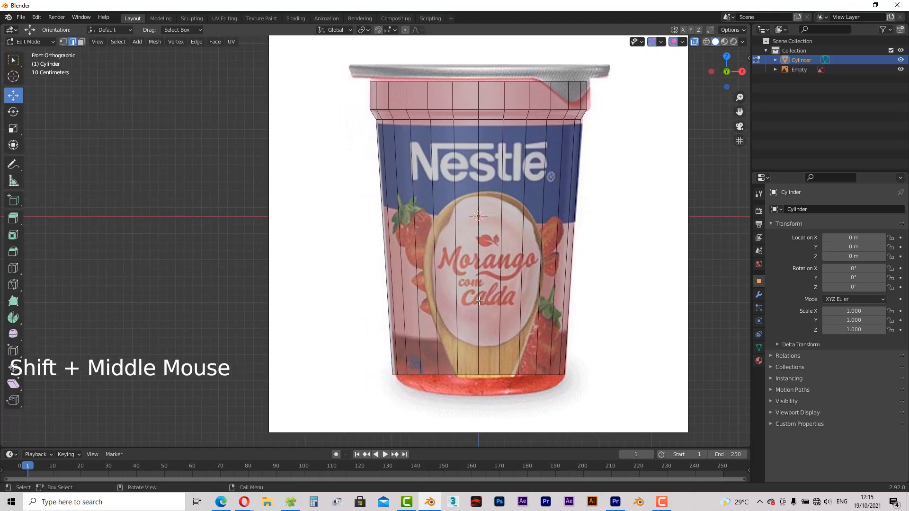
click(489, 385)
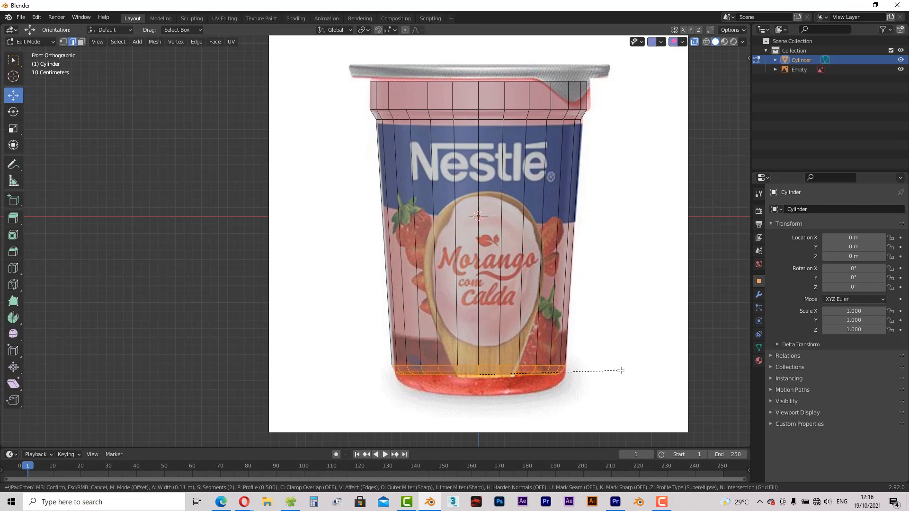
- Confirm the bevel on the bottom edge and adjust its settings for a rounded base
click(621, 371)
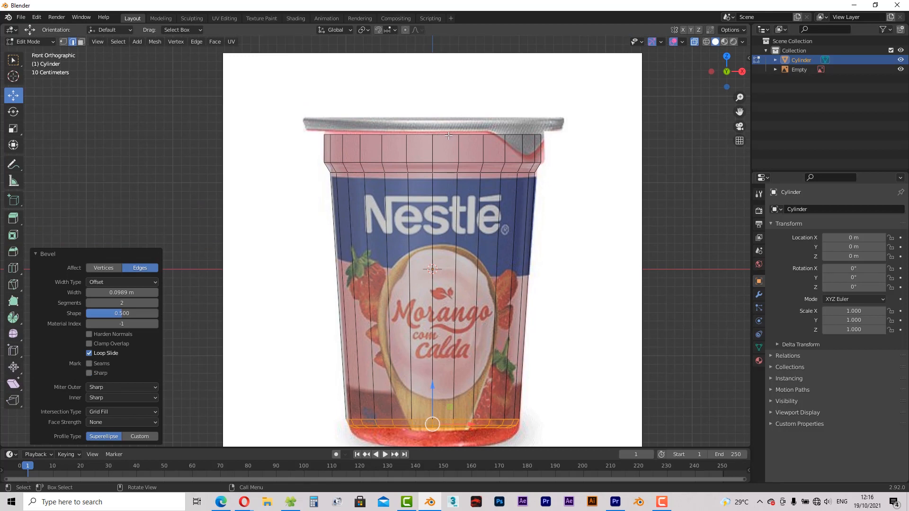
click(432, 134)
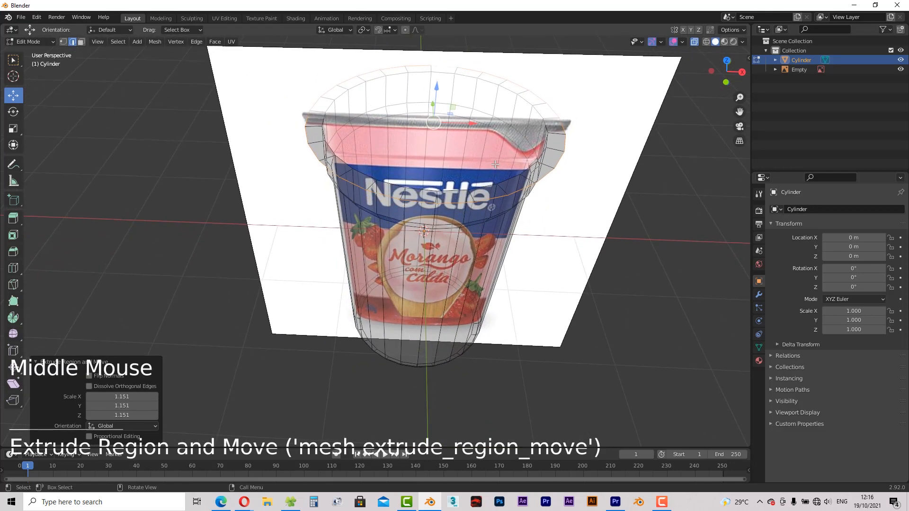
- Scale the flared lip up slightly to match the reference lid and select its whole edge loop
key(alt+z)
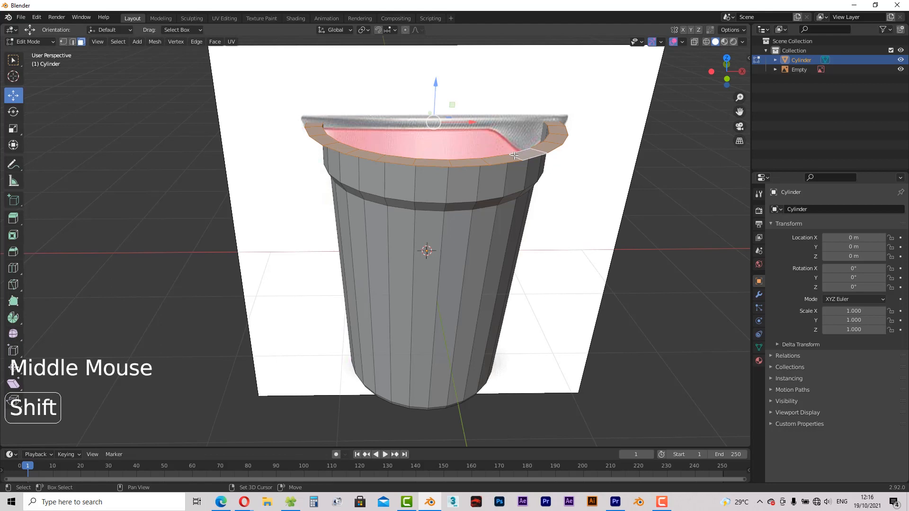
key(shift+d)
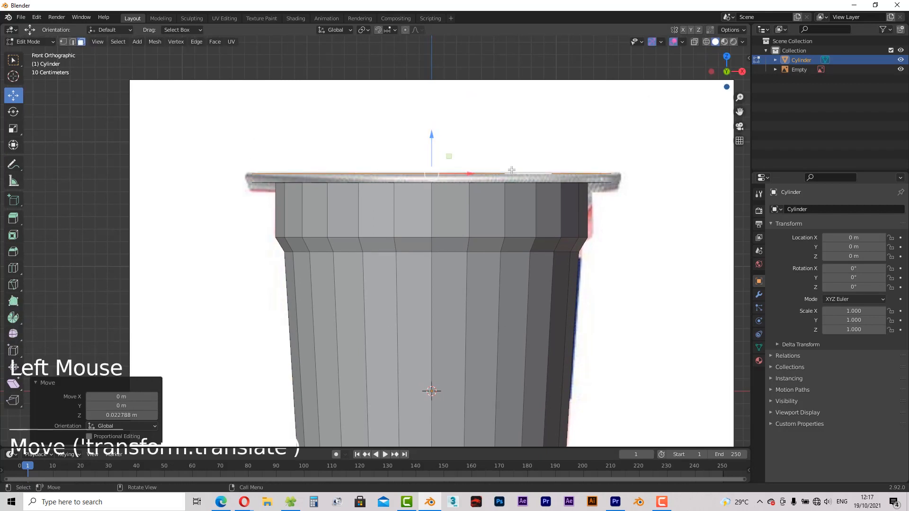
key(s)
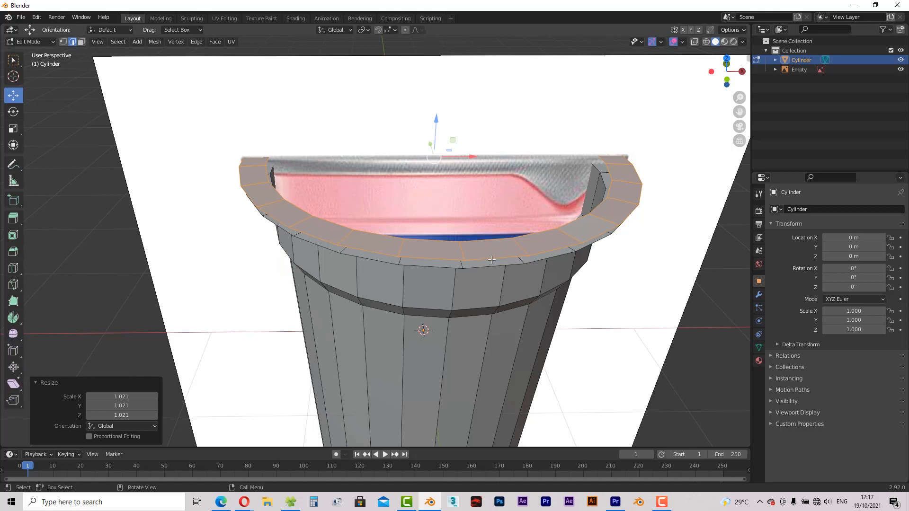
key(alt)
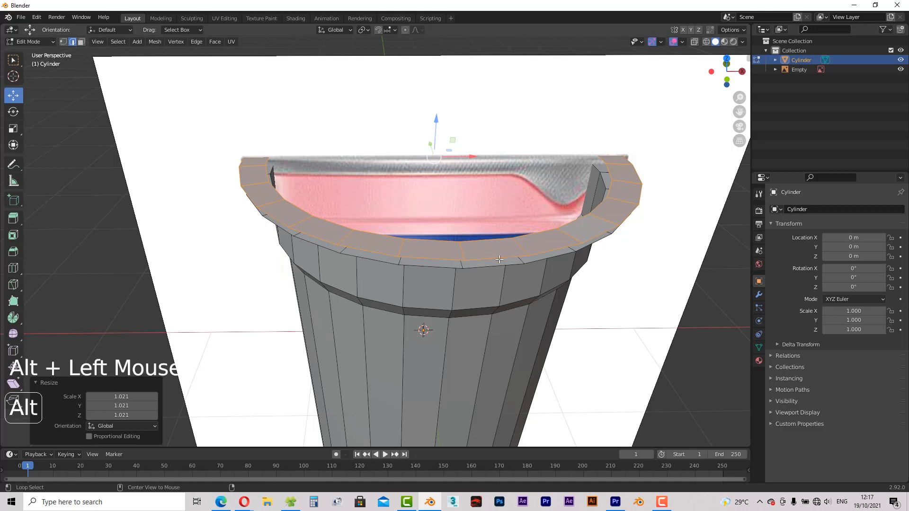
click(497, 259)
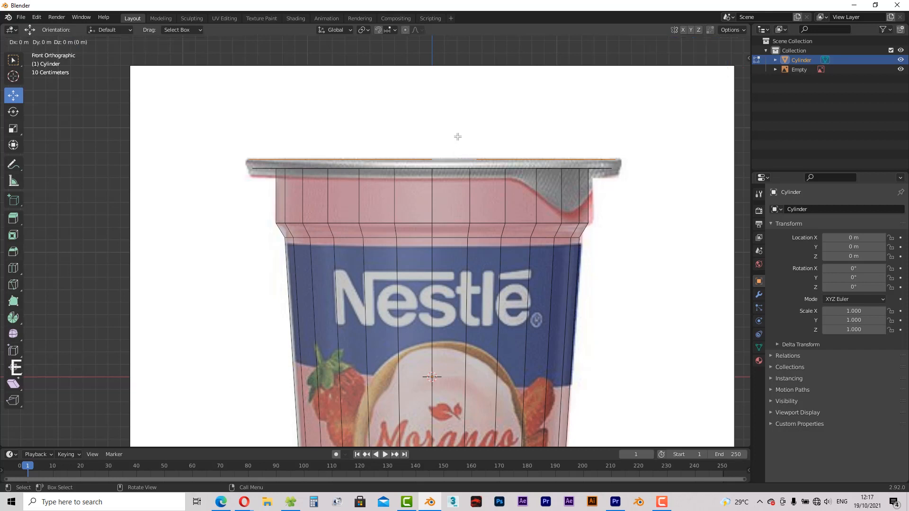
- Extrude the lip's edge downward, shrink it slightly inward and extrude down again for rim thickness
drag(457, 136, 457, 149)
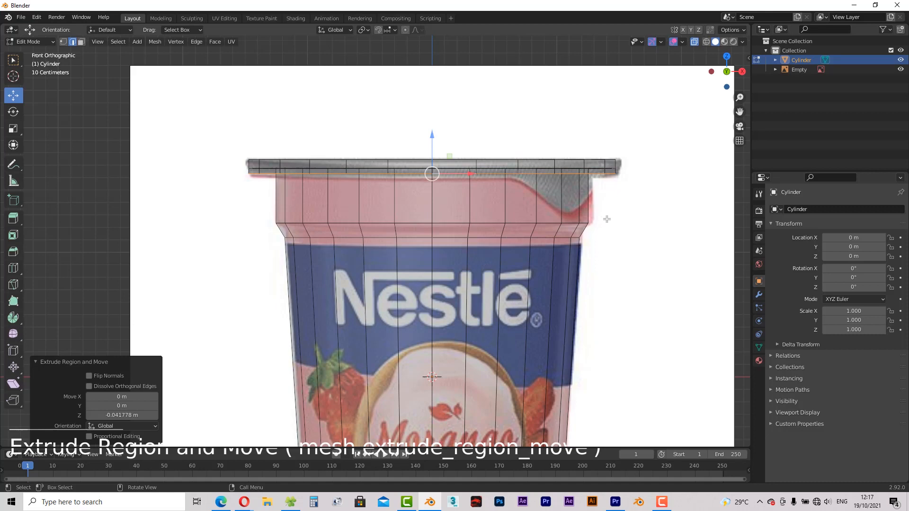
key(s)
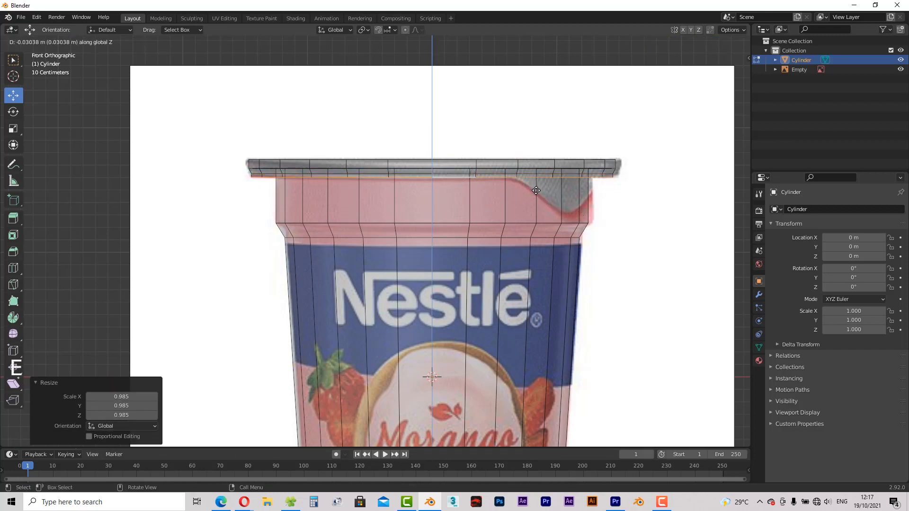
key(e)
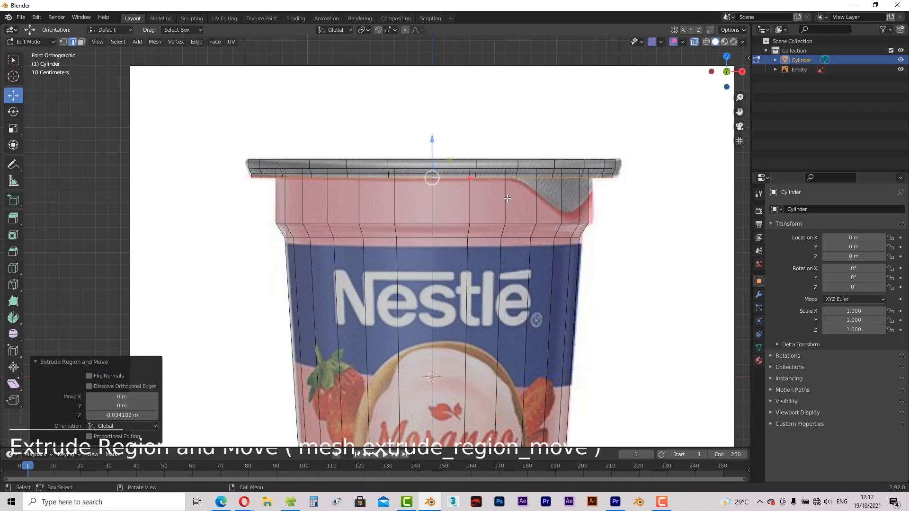
drag(432, 232, 518, 211)
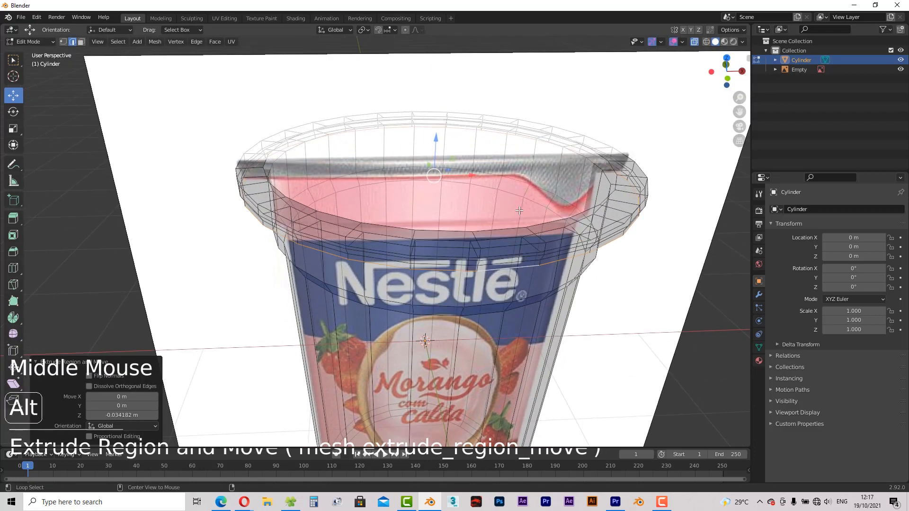
key(alt+z)
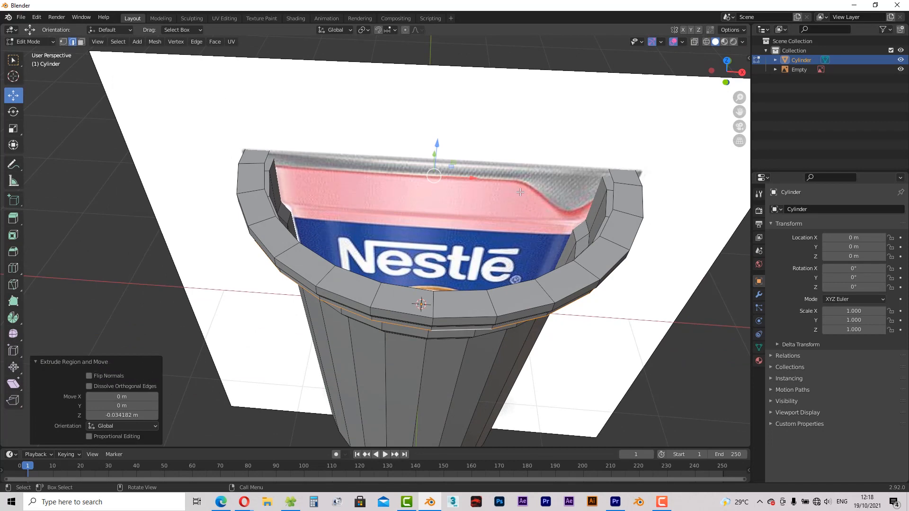
- Extrude the lid's inner top loop inward and merge it At Center to cap the cup
key(alt)
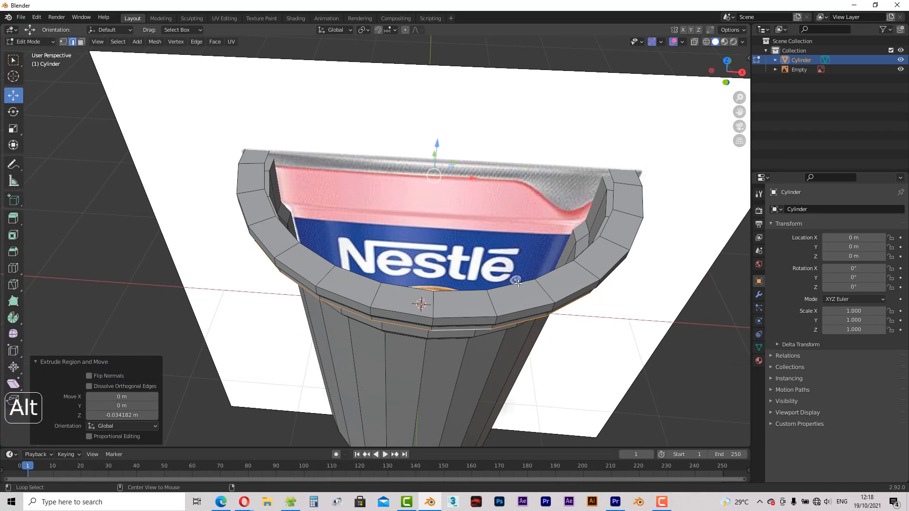
click(516, 282)
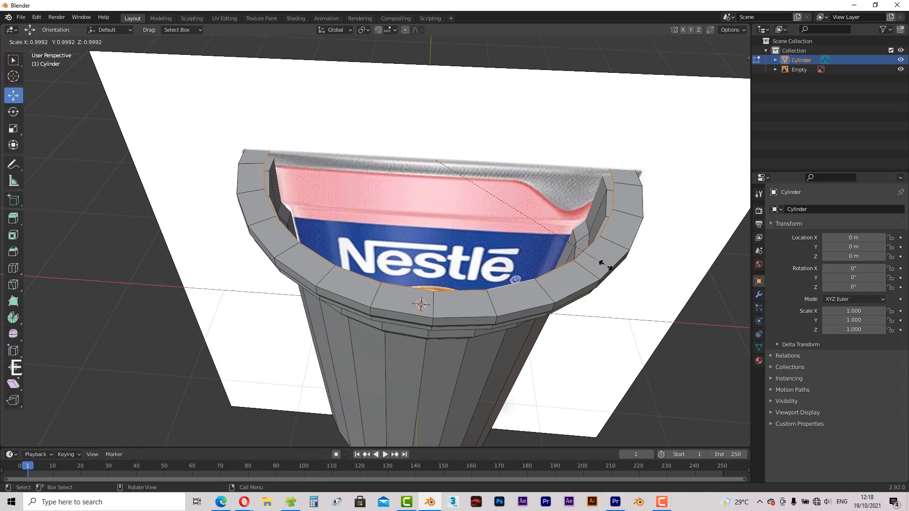
drag(603, 264, 456, 161)
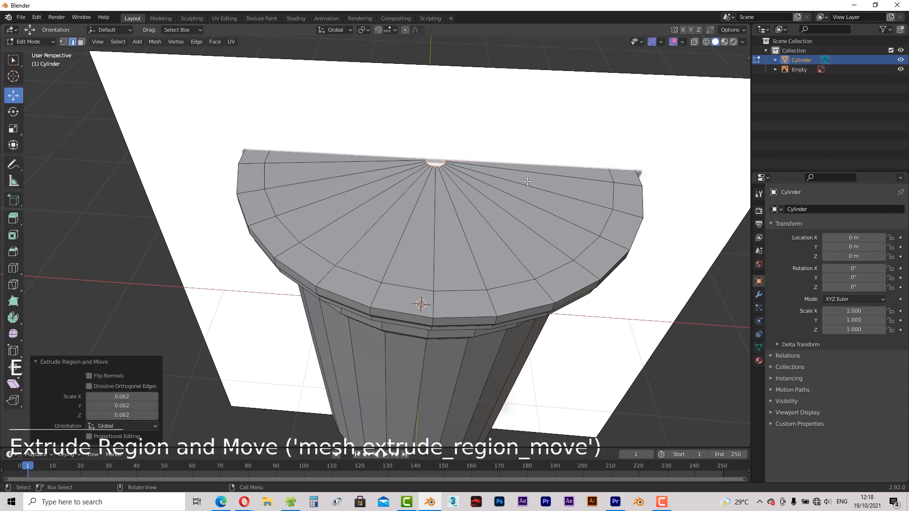
drag(527, 182, 496, 175)
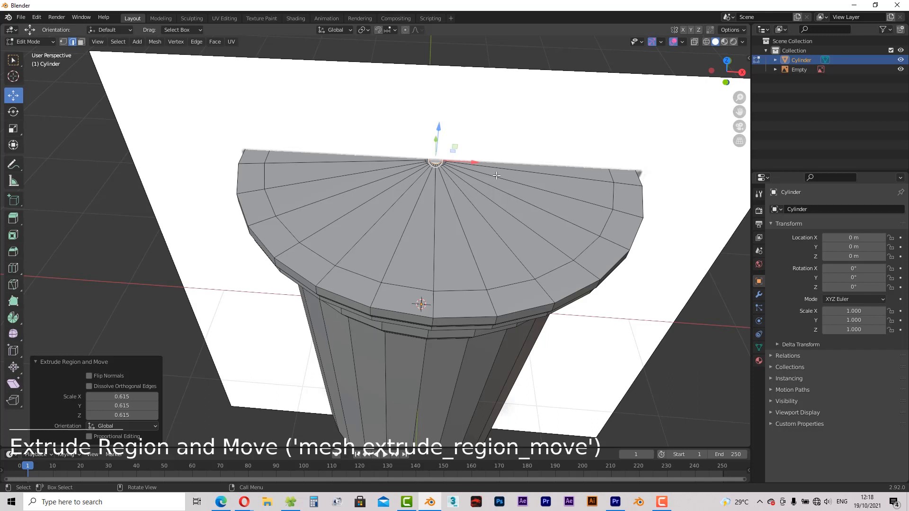
key(m)
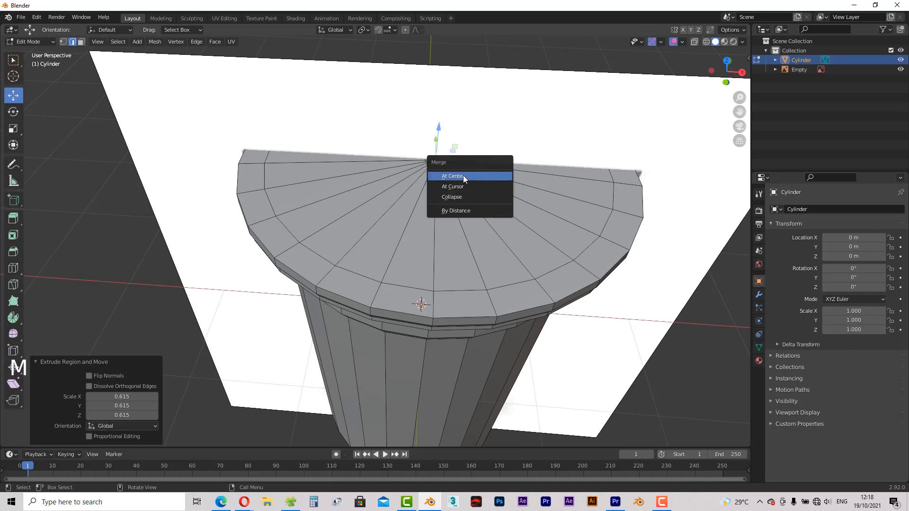
click(453, 176)
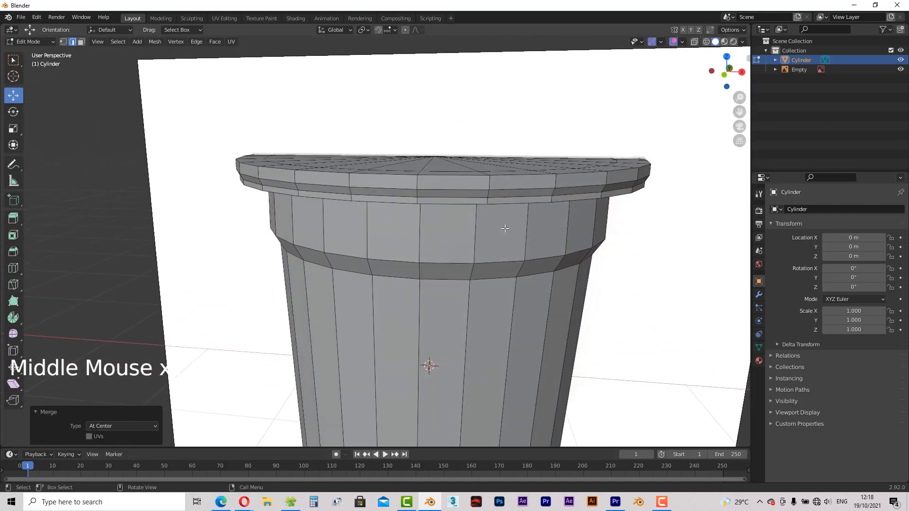
key(KP_1)
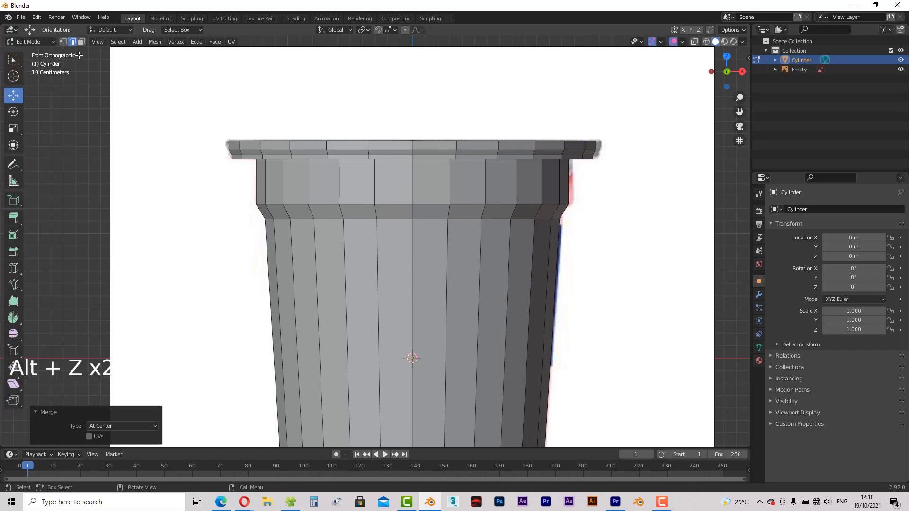
- Select the lid faces at the top of the cup as the piece to split off
click(433, 159)
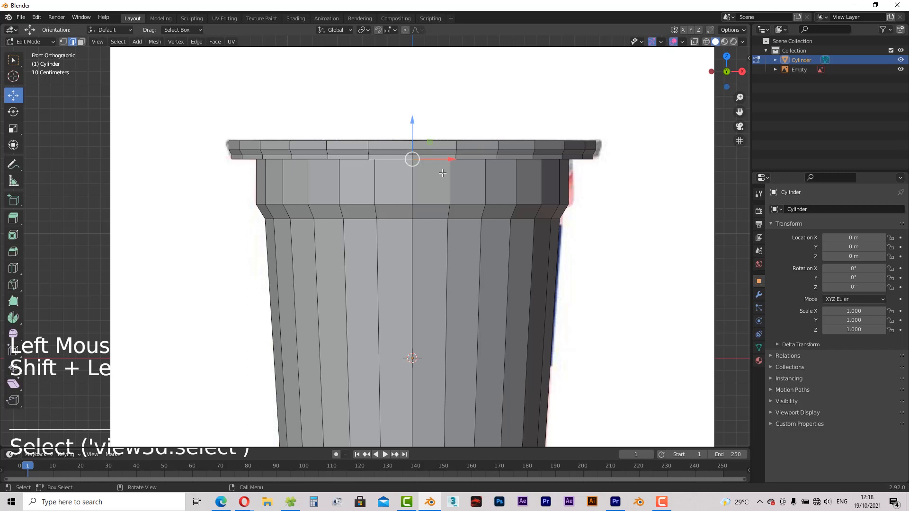
mouse_move(484, 173)
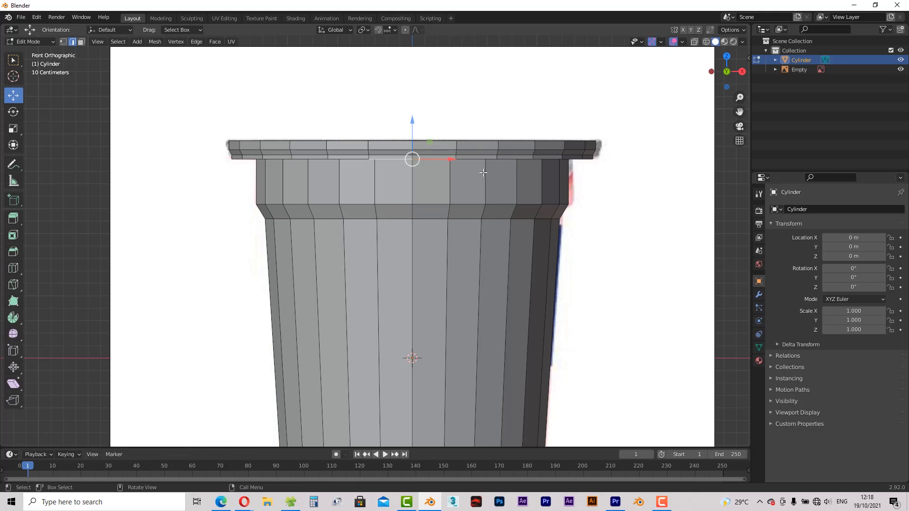
key(Alt+z)
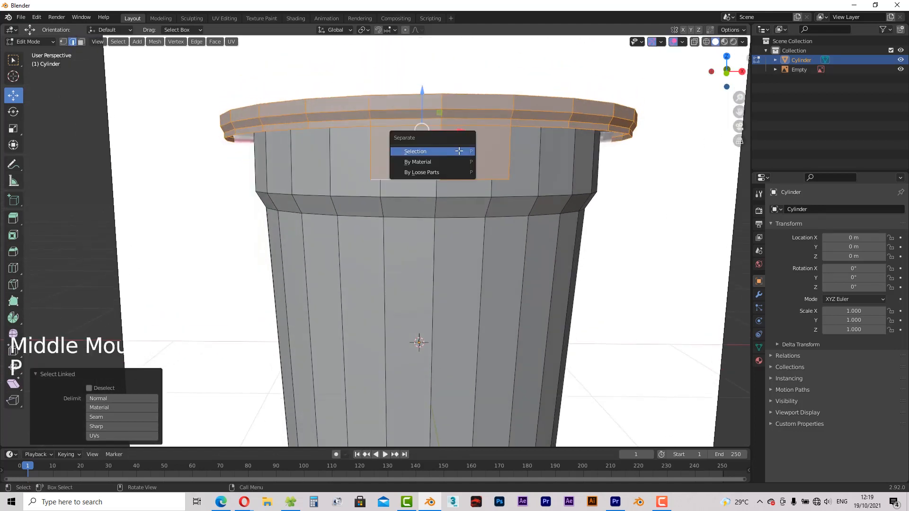
mouse_move(418, 153)
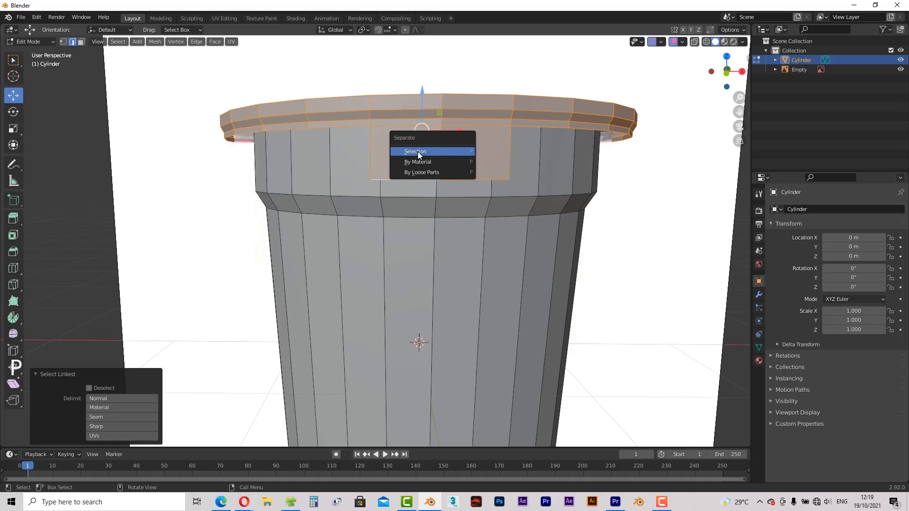
- Separate the selected lid into its own object, Cylinder.001, and return to Object Mode
click(415, 152)
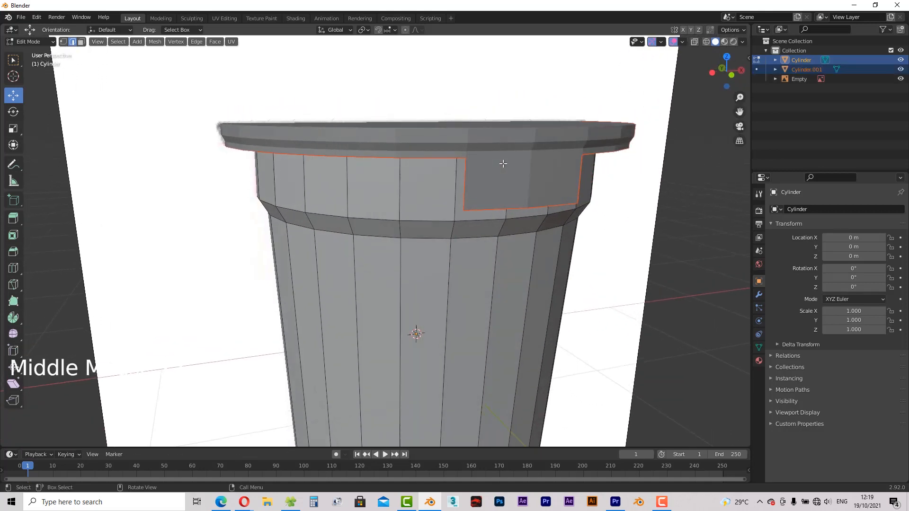
key(Tab)
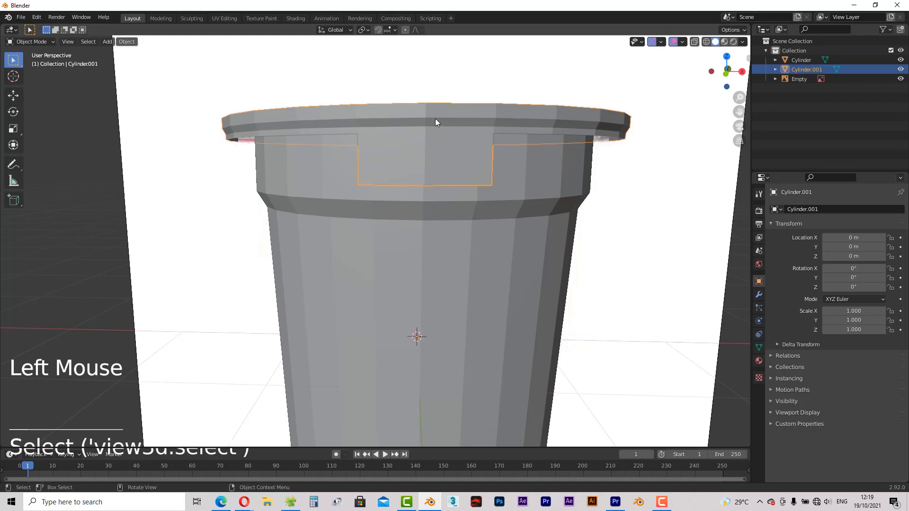
scroll(down, 3)
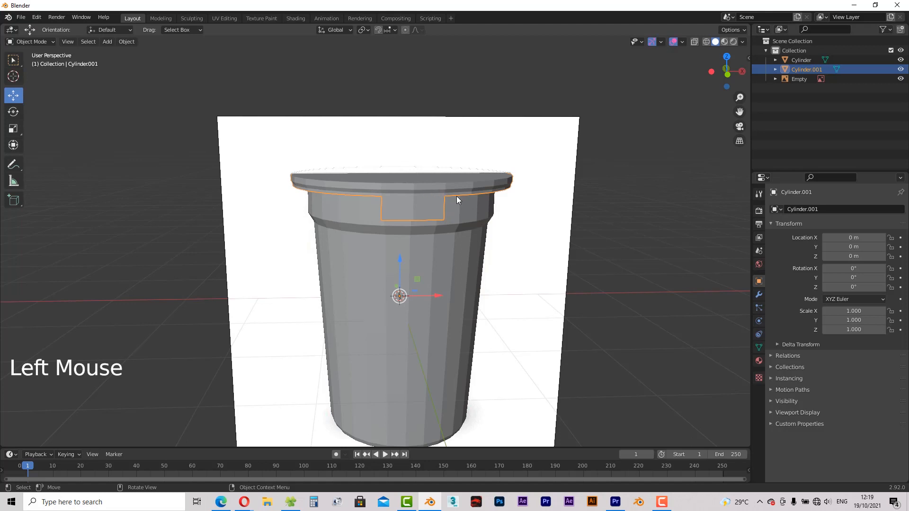
- Set the lid's origin to its geometry centre via Object > Set Origin > Origin to Geometry
click(126, 41)
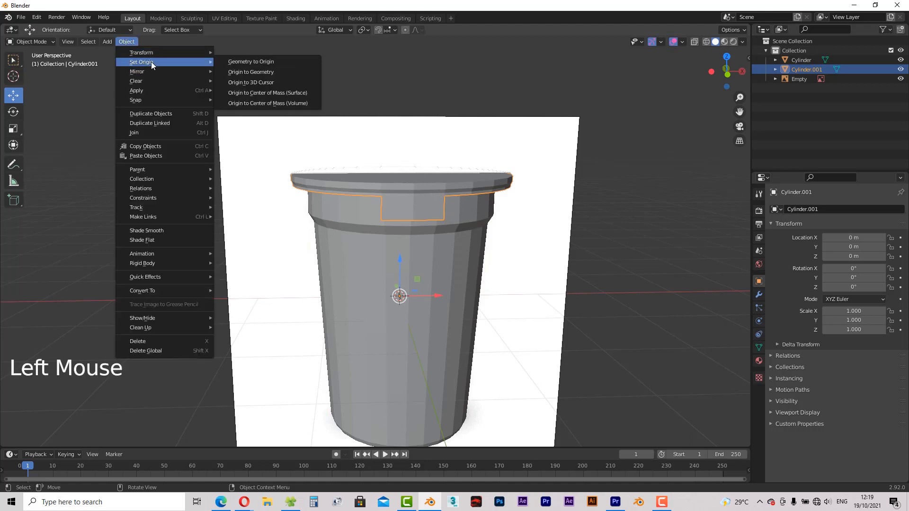
click(250, 71)
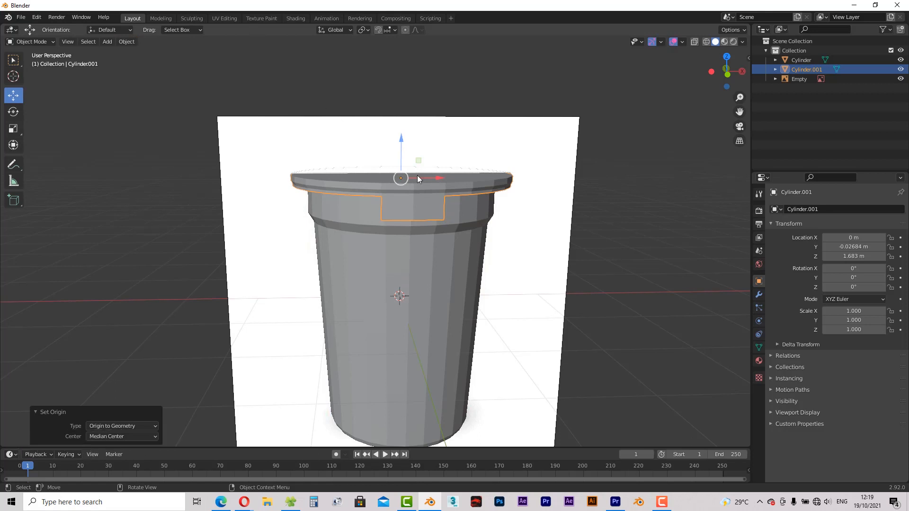
click(759, 296)
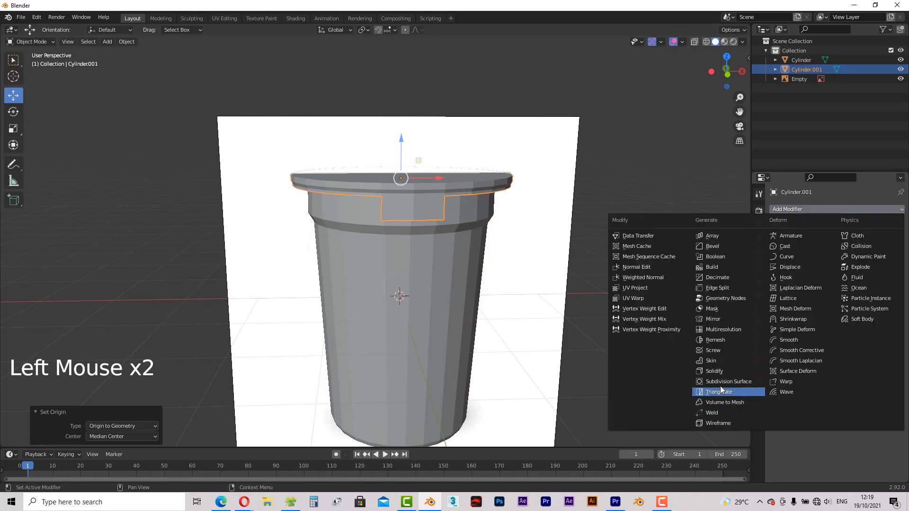
- Add a Subdivision Surface modifier to the lid and enter Edit Mode on its mesh
click(728, 382)
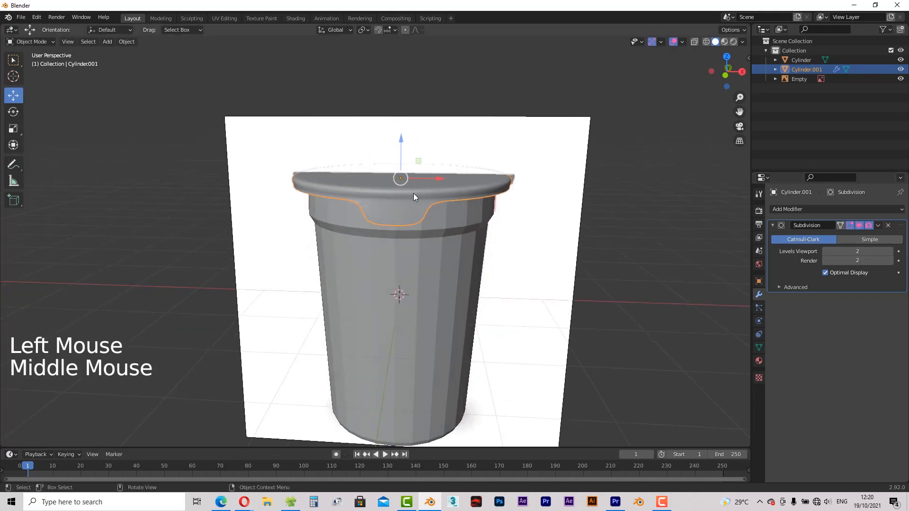
key(Tab)
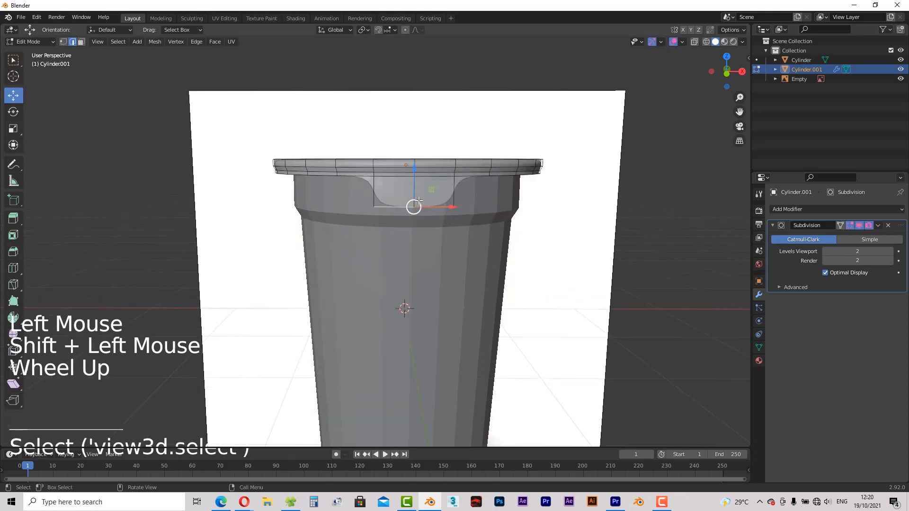
- Scale the notch's bottom vertices closer together so the flap dips in a tighter curve
scroll(up, 3)
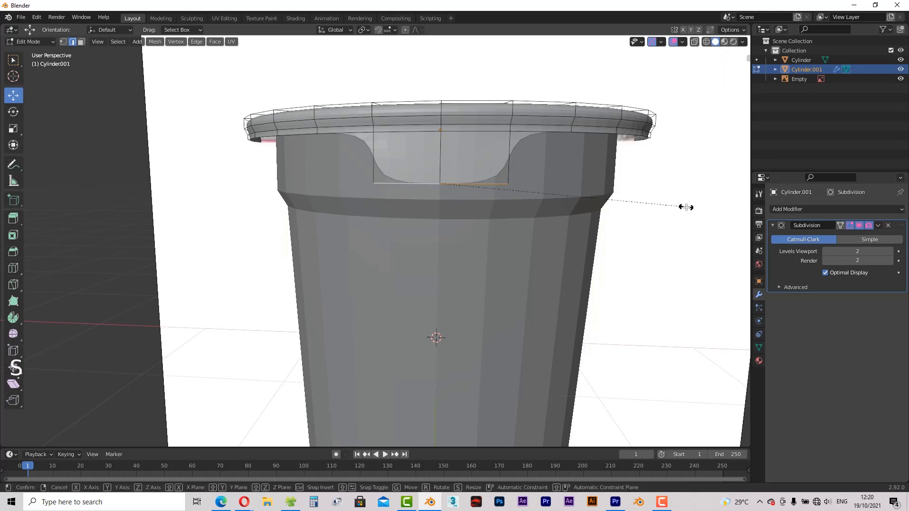
drag(688, 207, 538, 200)
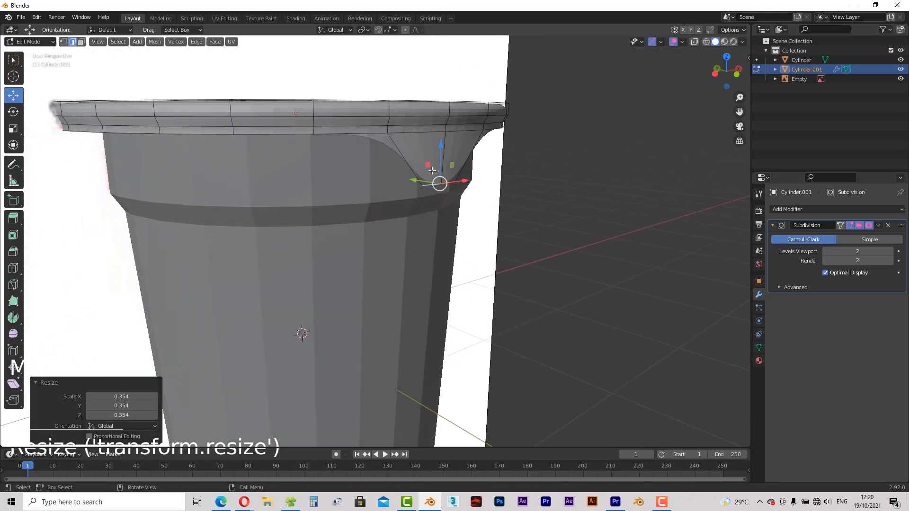
key(Tab)
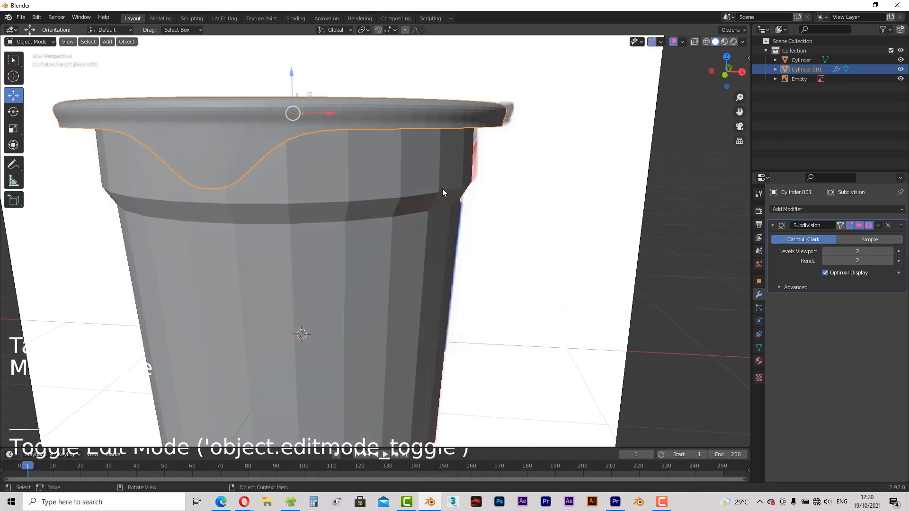
- Apply Shade Smooth to the lid and orbit to check the notched flap
right_click(443, 192)
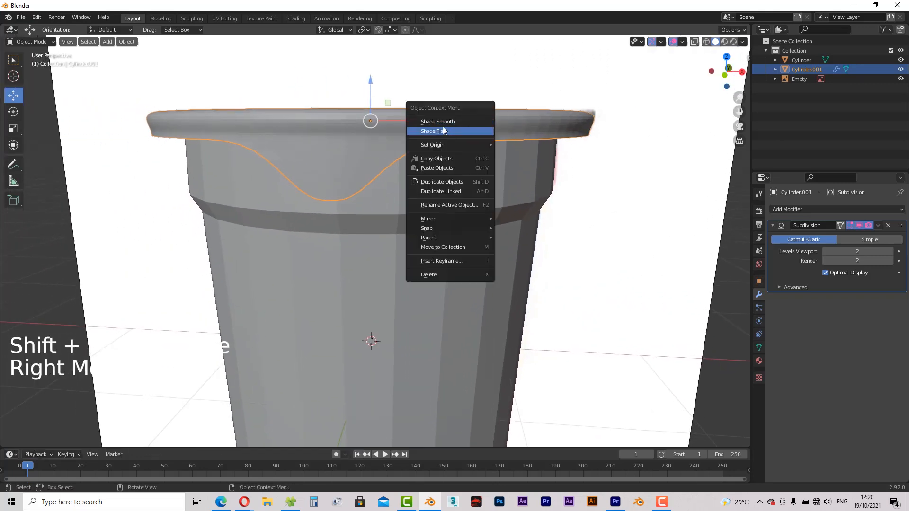
click(437, 121)
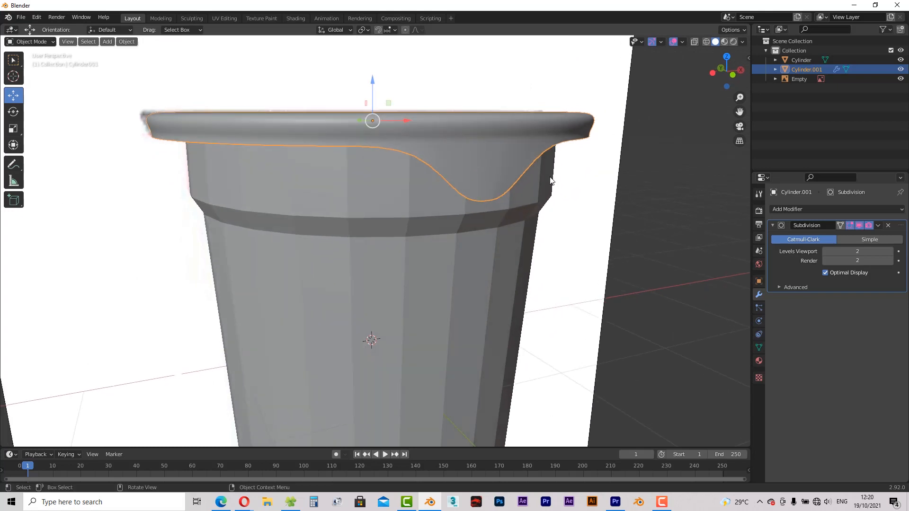
mouse_move(898, 89)
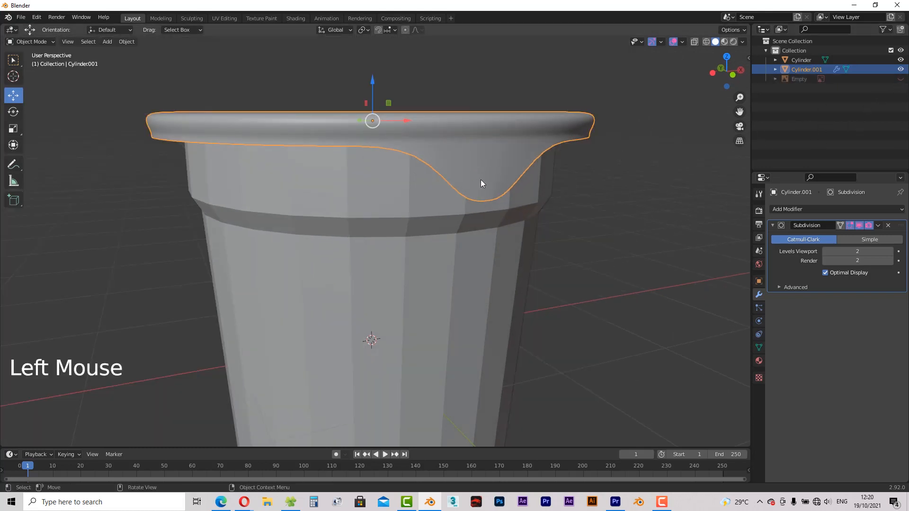
drag(481, 183, 445, 184)
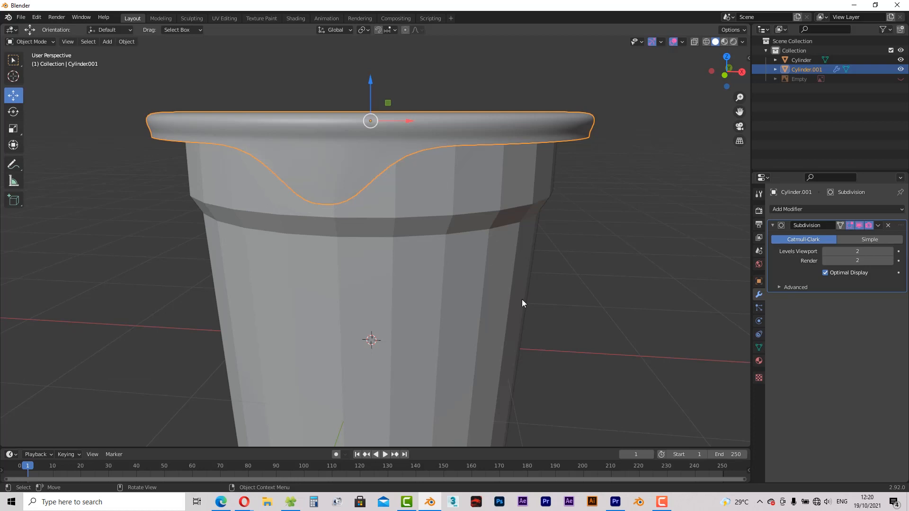
drag(522, 301, 527, 232)
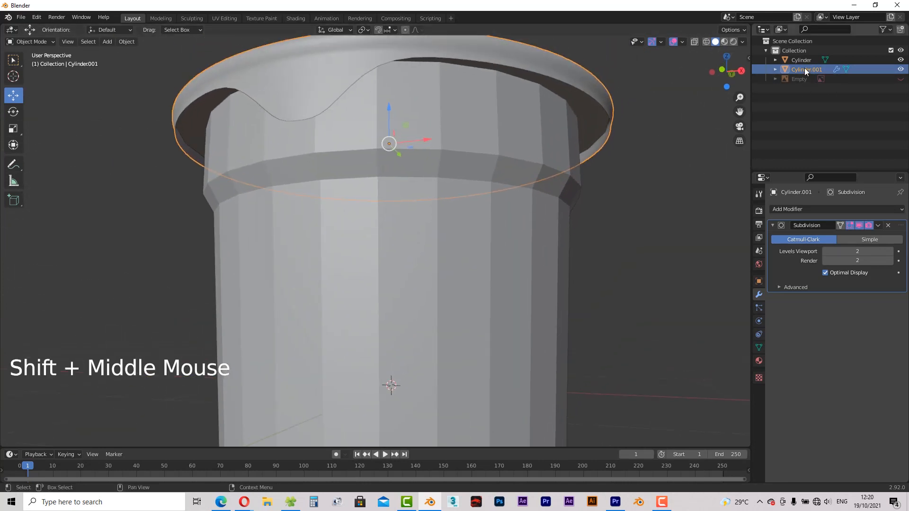
- Rename Cylinder.001 to 'cover' and Cylinder to 'body' in the Outliner
double_click(807, 69)
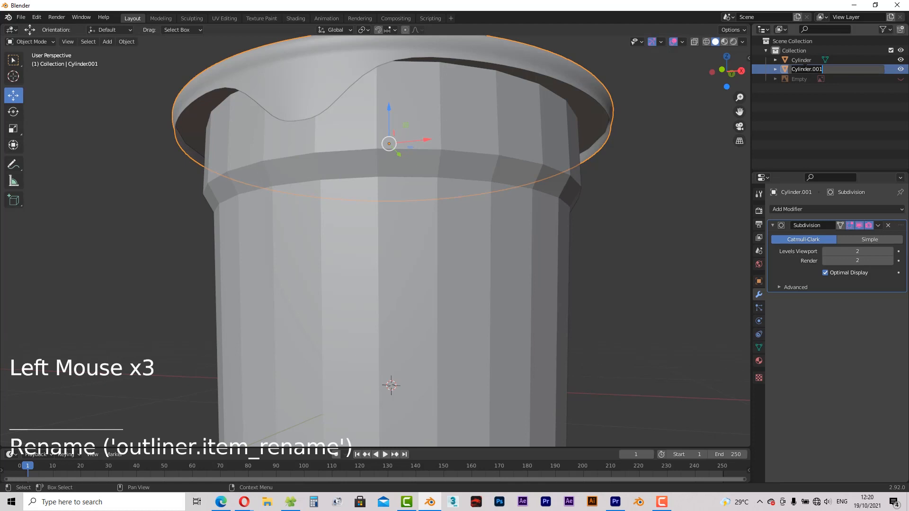
text(cover)
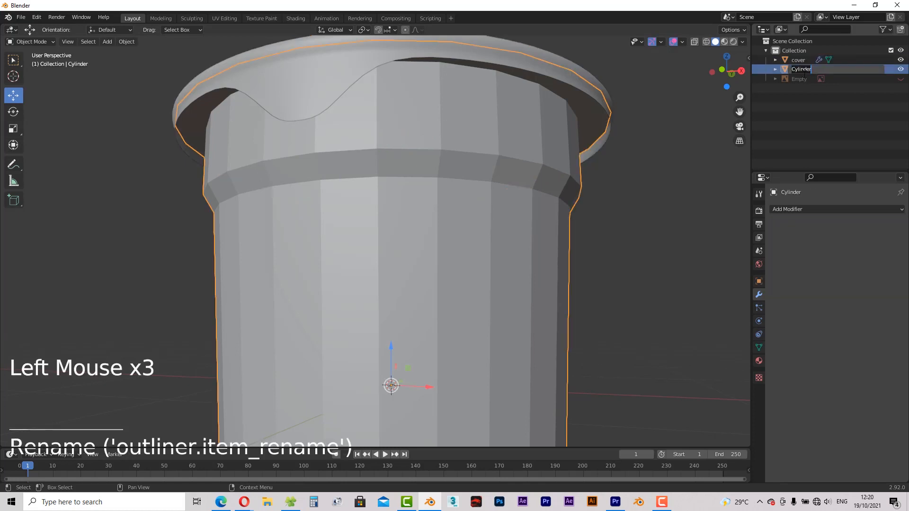
text(body)
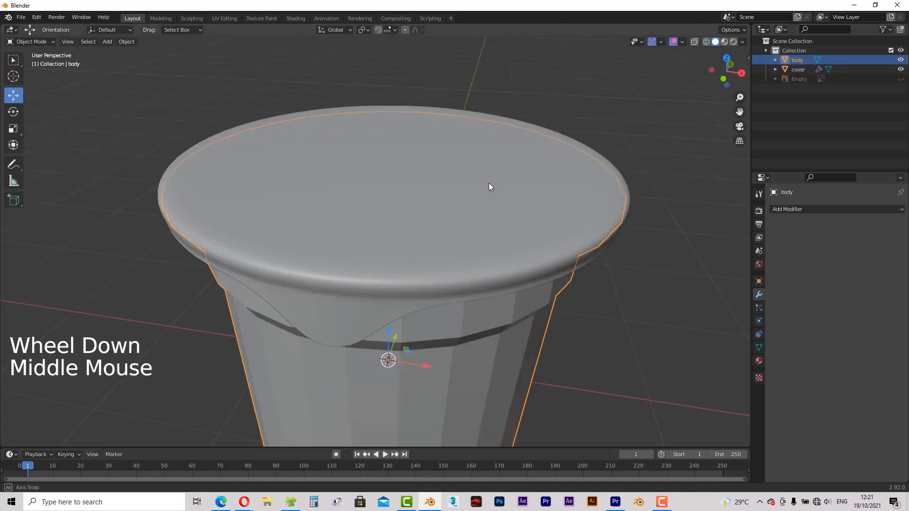
- Loop cut (Ctrl+R) an extra edge ring near the body's rim and inspect it
key(Tab)
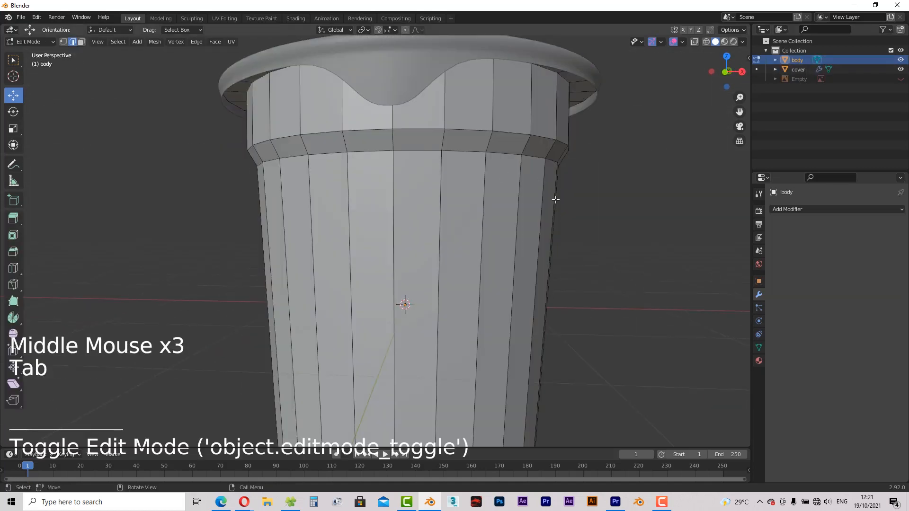
key(ctrl+r)
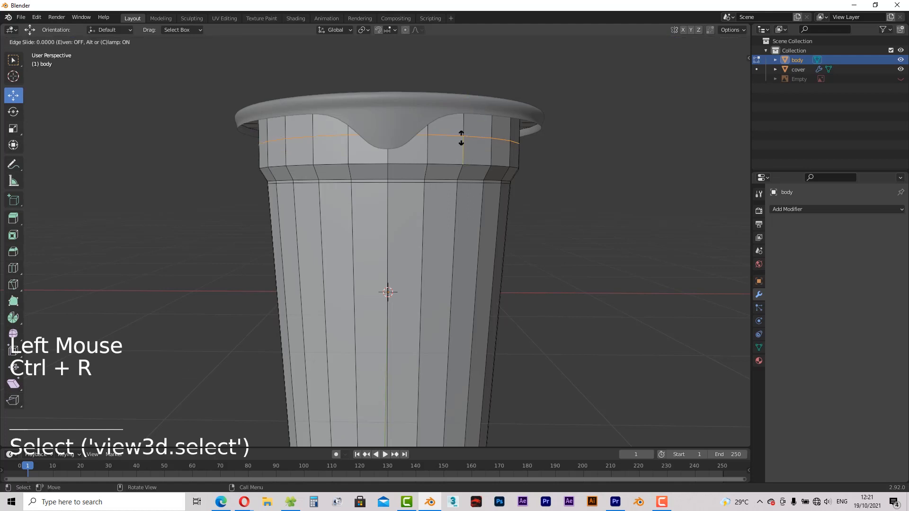
click(461, 142)
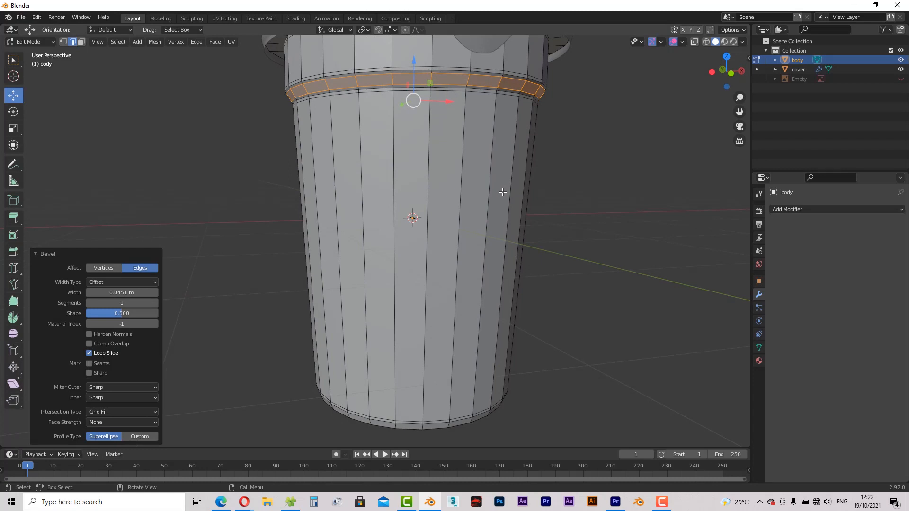
drag(502, 192, 493, 220)
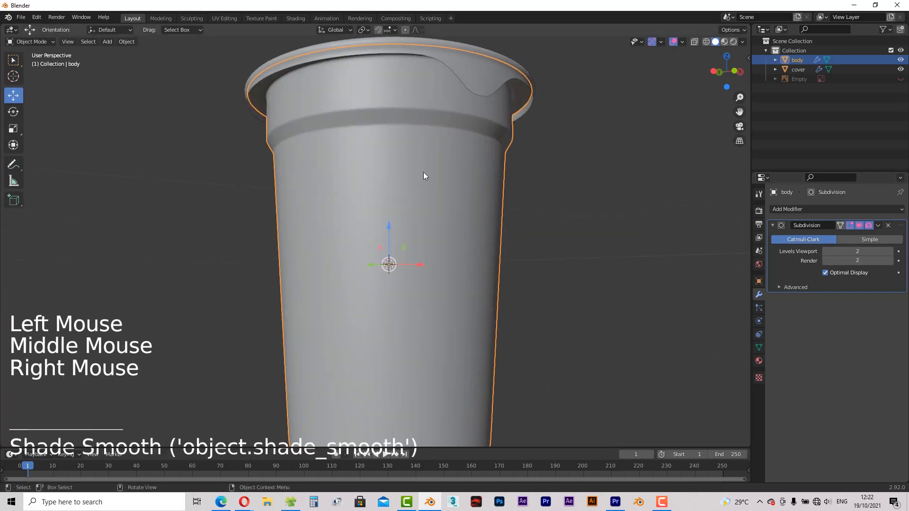
- Orbit the view to look at the bottom of the smoothed body
drag(424, 176, 434, 238)
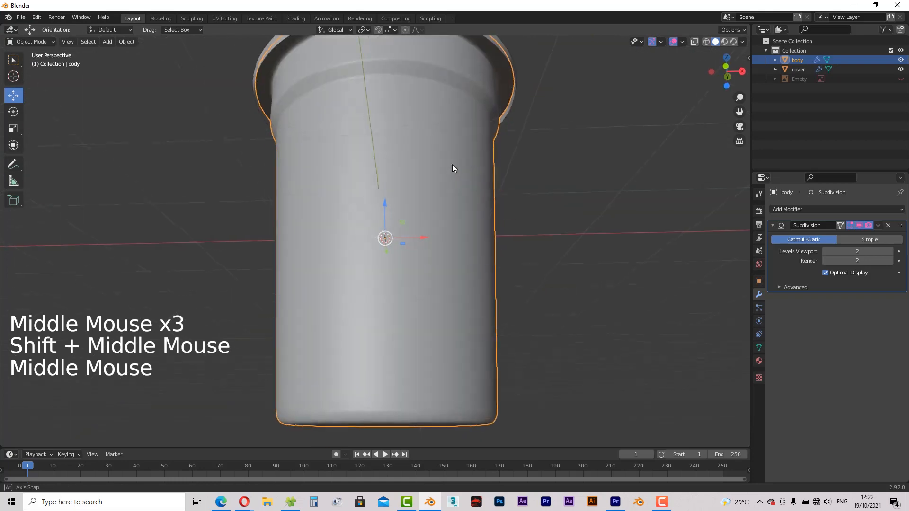
drag(452, 168, 417, 185)
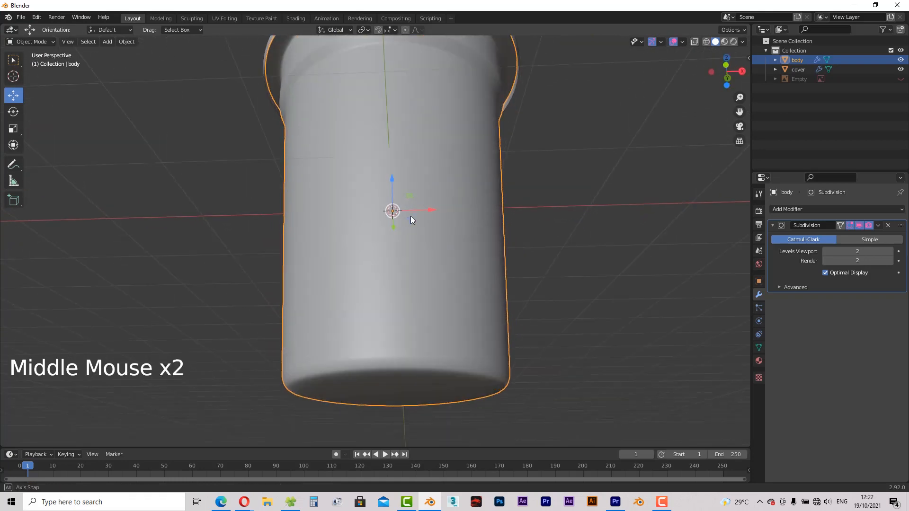
- Delete the flat bottom face, extrude the rim loop inward as rings and merge them at centre
key(Tab)
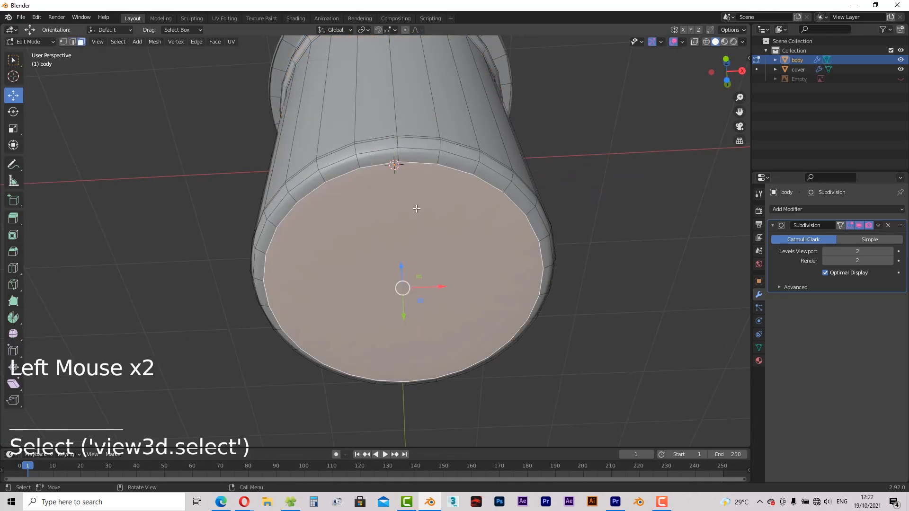
key(x)
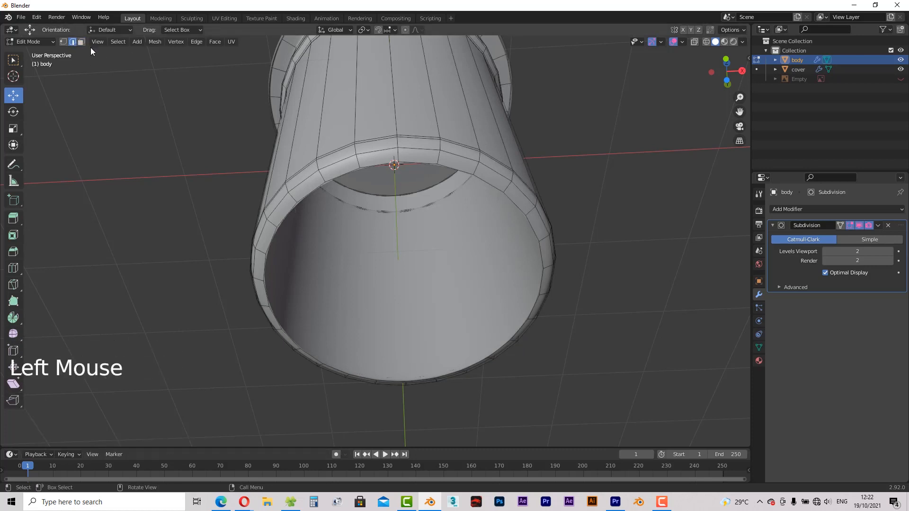
click(493, 186)
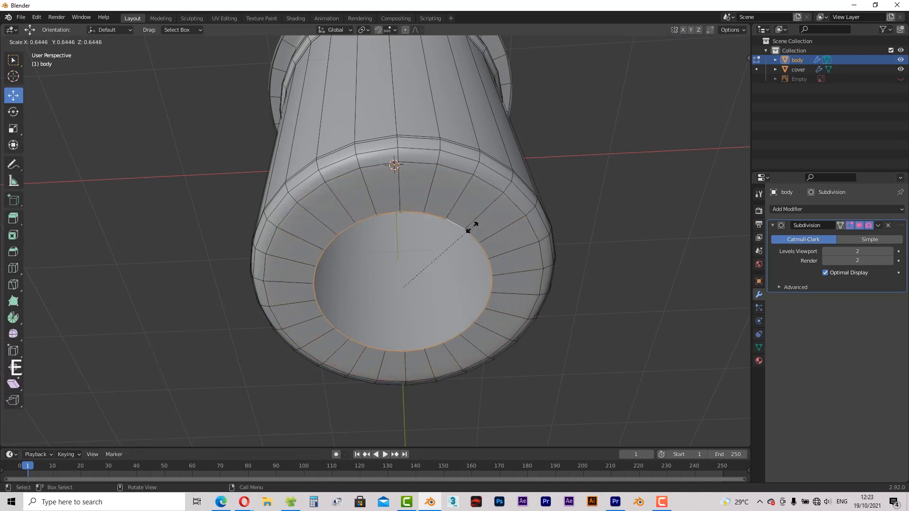
drag(470, 226, 406, 285)
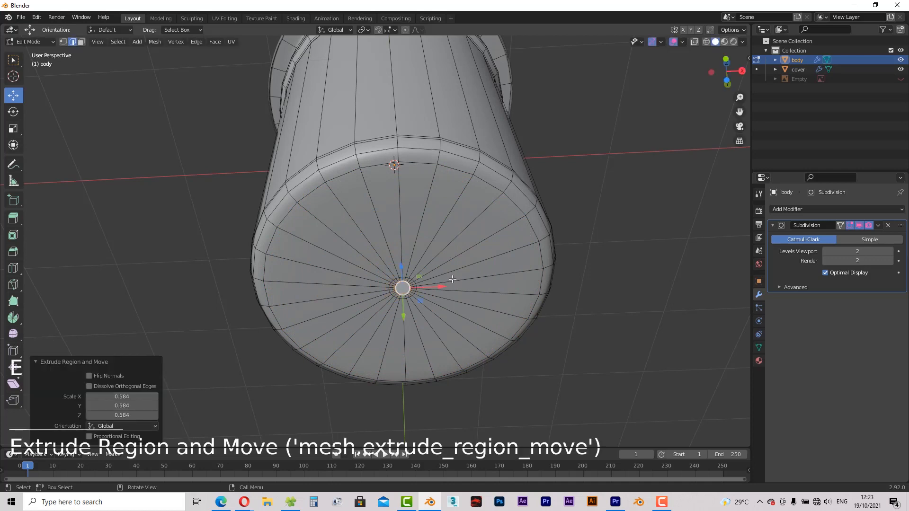
key(m)
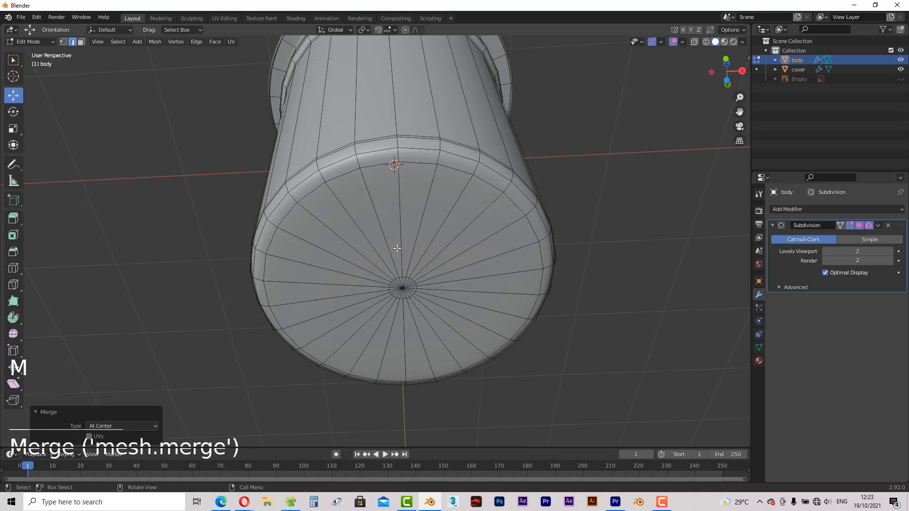
drag(396, 249, 290, 321)
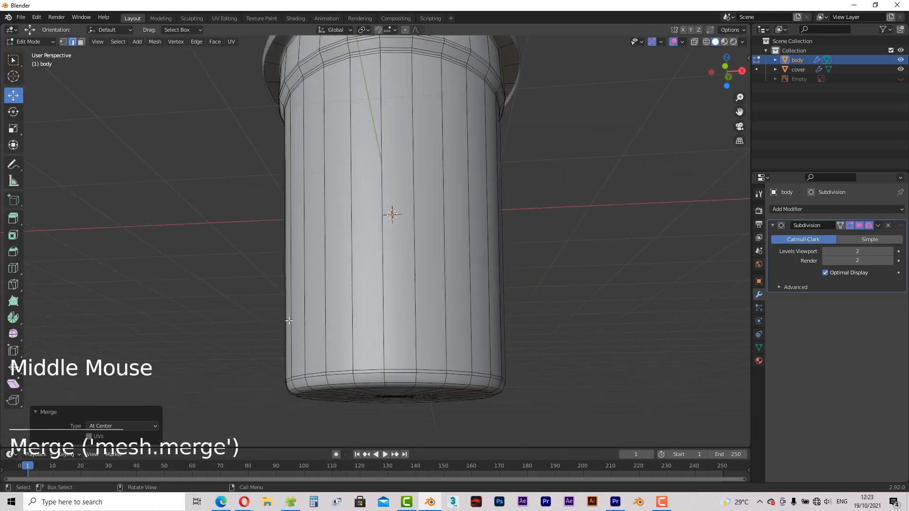
- Move the edge loop near the base up about 0.06 m to round the body's bottom, then return to Object Mode
drag(392, 218, 398, 379)
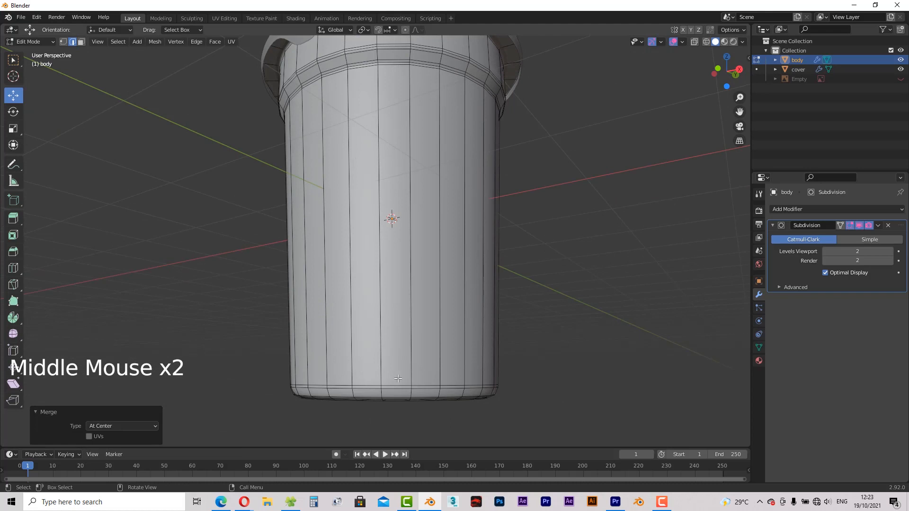
click(393, 385)
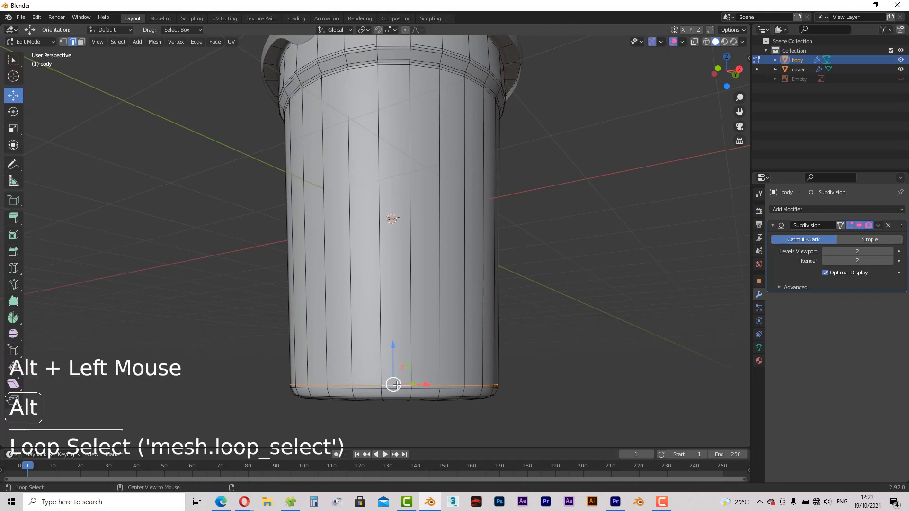
key(g)
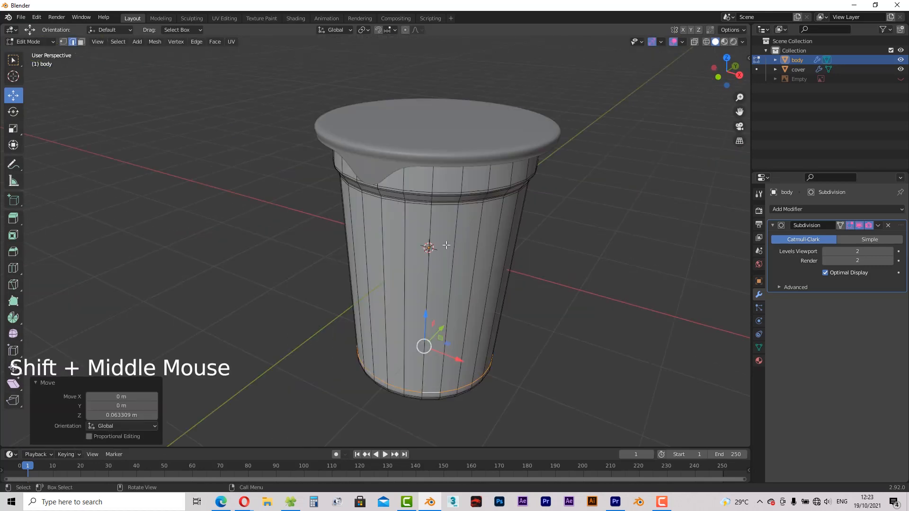
key(Tab)
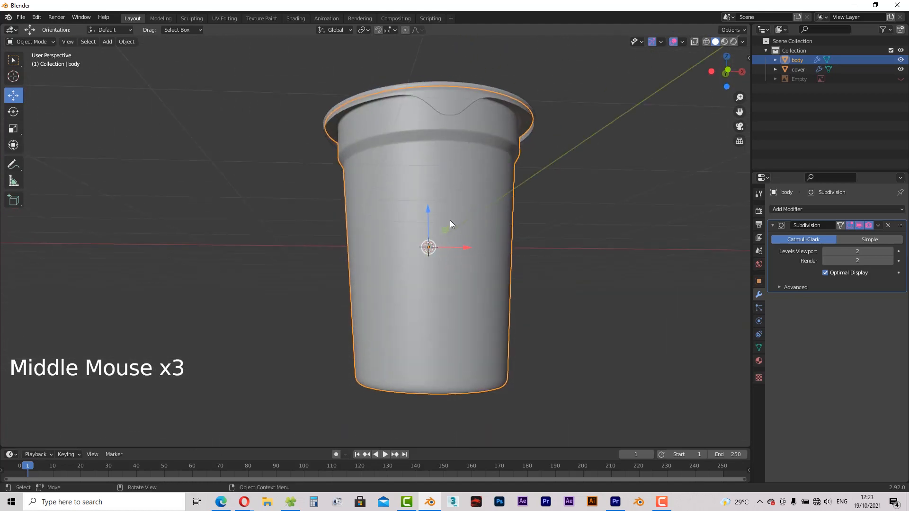
mouse_move(460, 204)
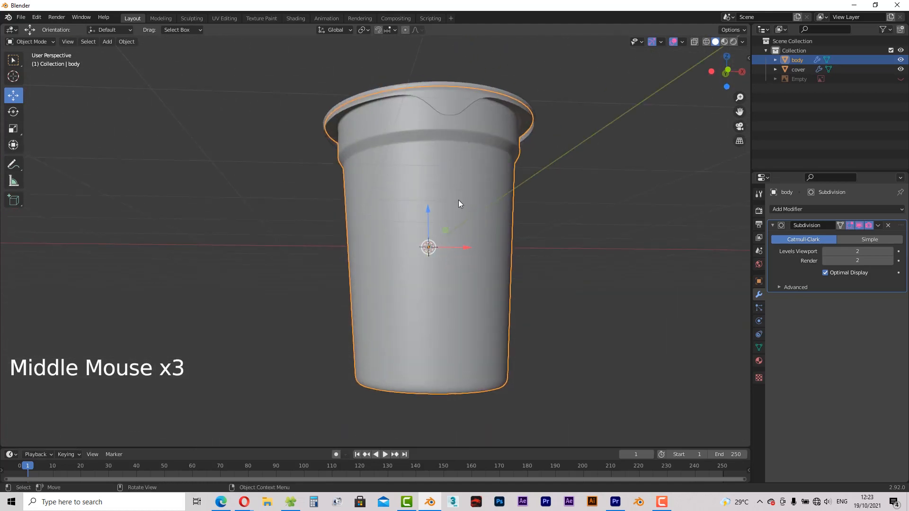